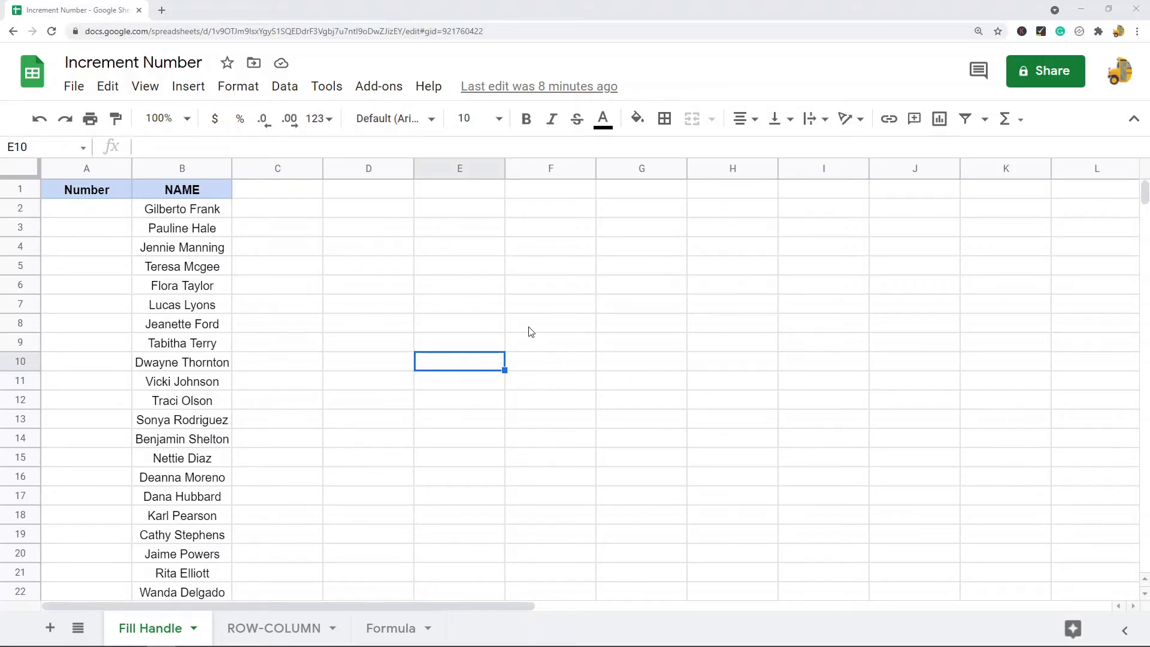
{"action": "mouse_move", "coordinate": [302, 140]}
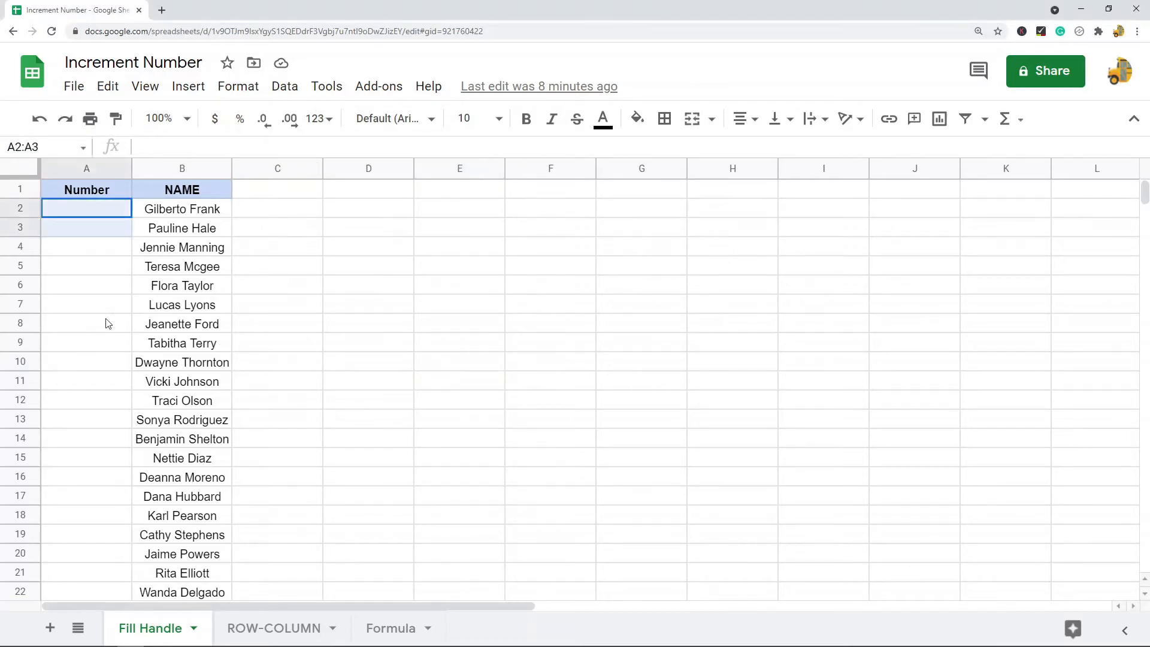
- Enter 1 and 2 as a pattern and fill numbers down the Number column past 71
{"action": "left_click_drag", "start_coordinate": [85, 208], "coordinate": [86, 399]}
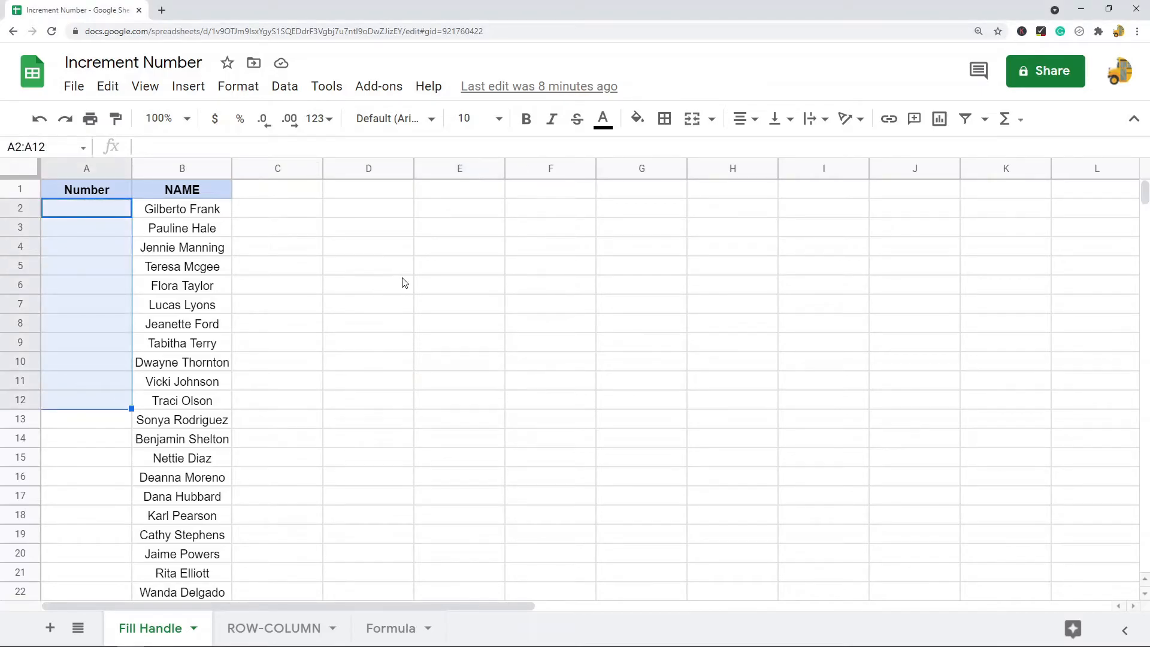
{"action": "mouse_move", "coordinate": [432, 288]}
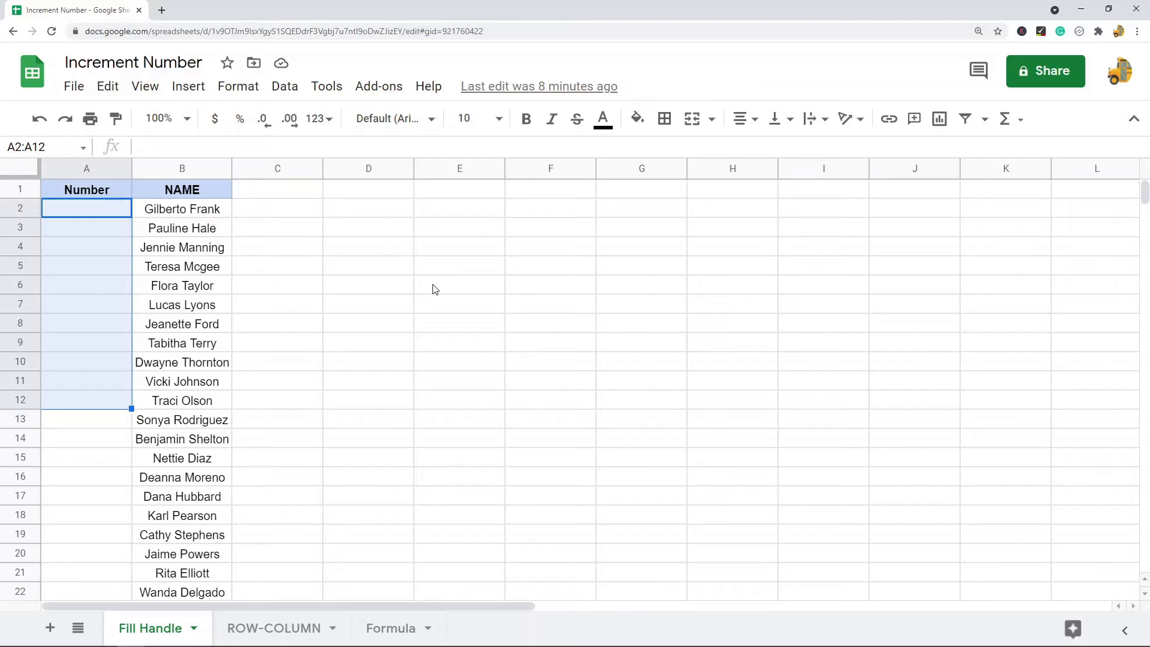
{"action": "mouse_move", "coordinate": [543, 311]}
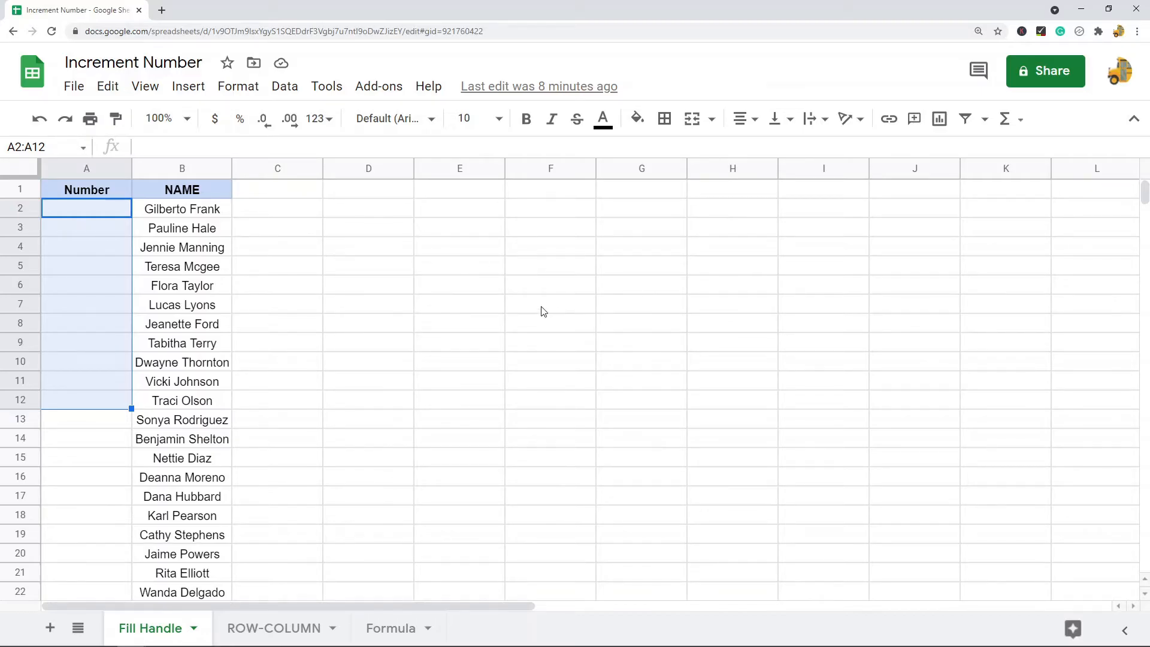
{"action": "mouse_move", "coordinate": [600, 303]}
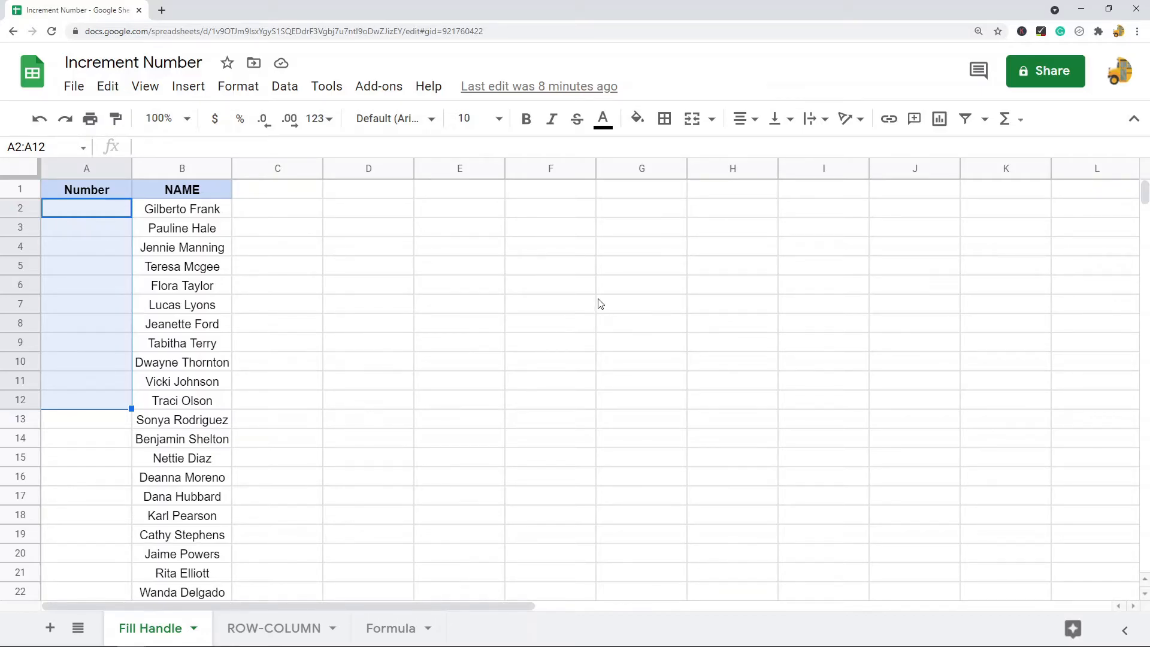
{"action": "mouse_move", "coordinate": [565, 320]}
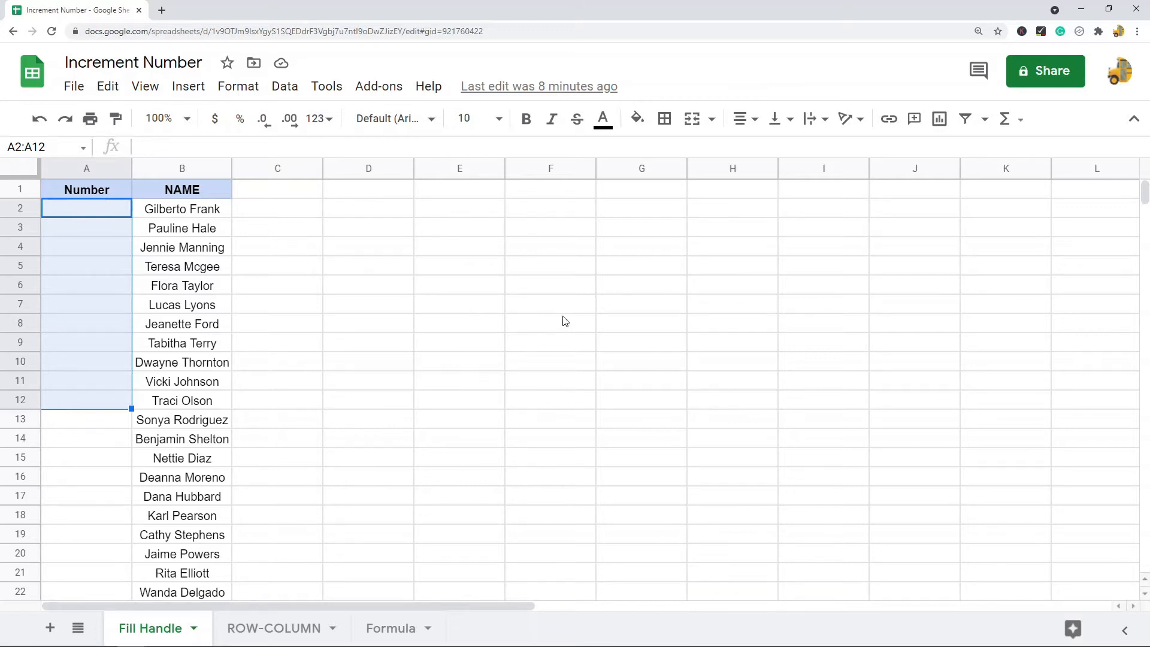
{"action": "mouse_move", "coordinate": [592, 321]}
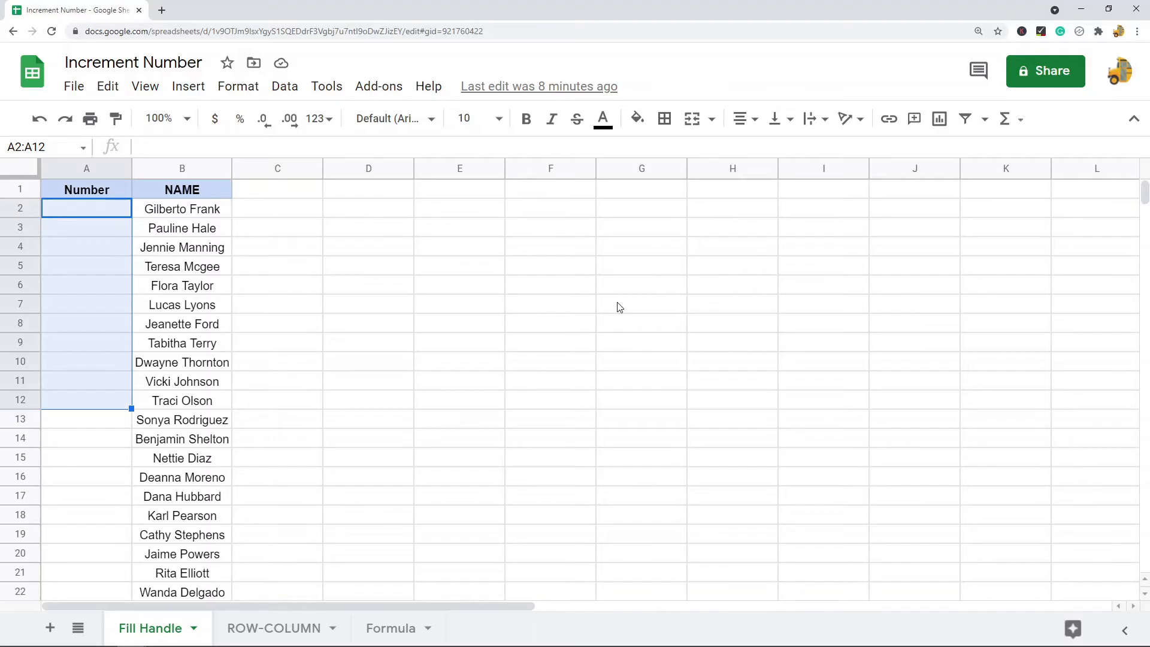
{"action": "mouse_move", "coordinate": [563, 350]}
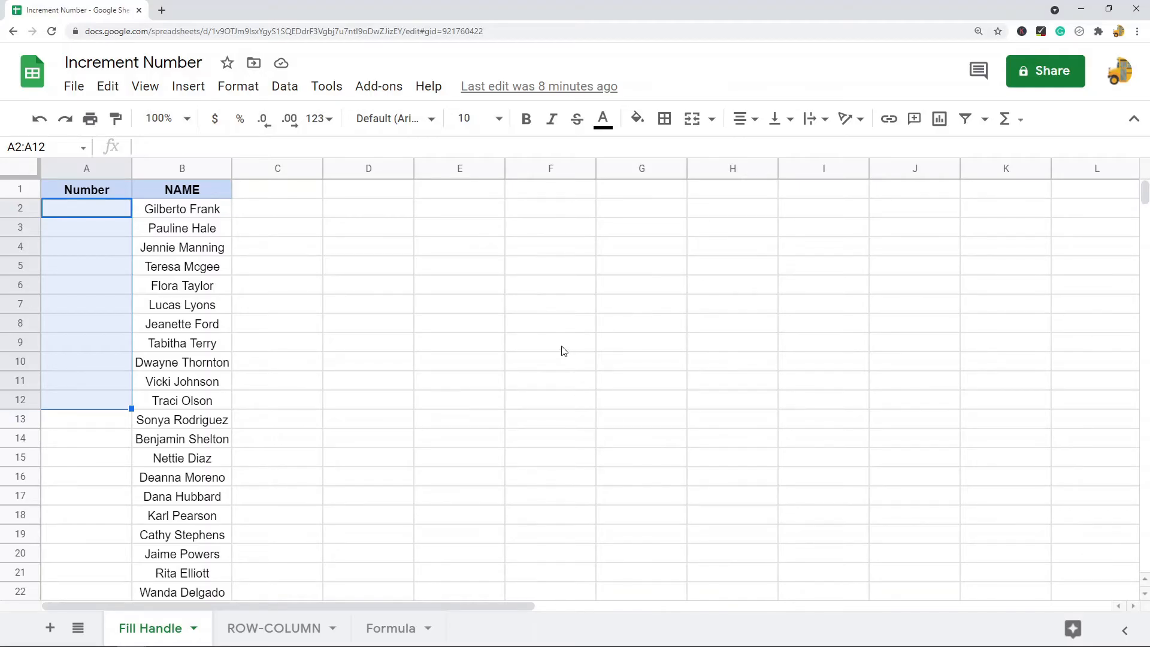
{"action": "mouse_move", "coordinate": [562, 349]}
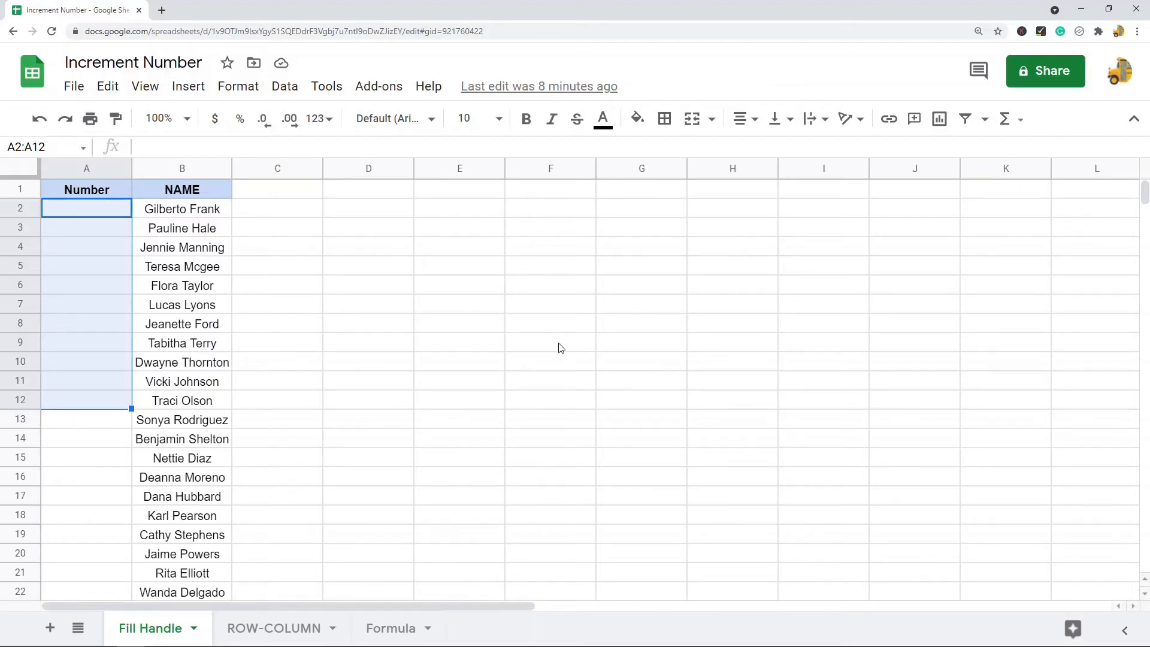
{"action": "mouse_move", "coordinate": [561, 336]}
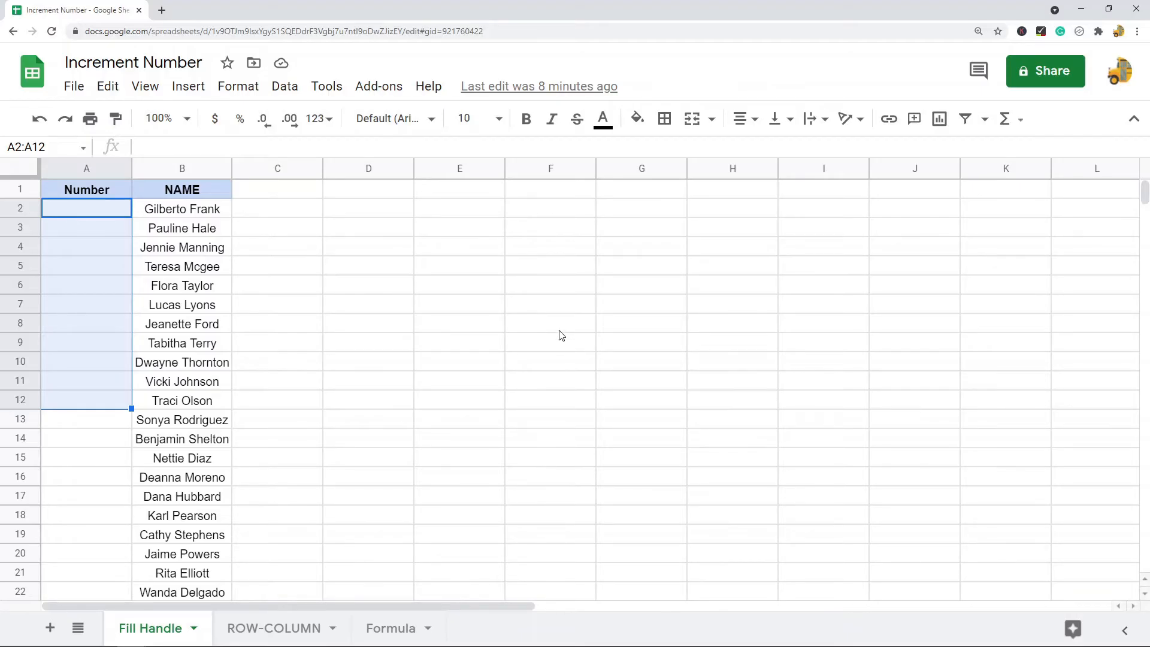
{"action": "mouse_move", "coordinate": [416, 354]}
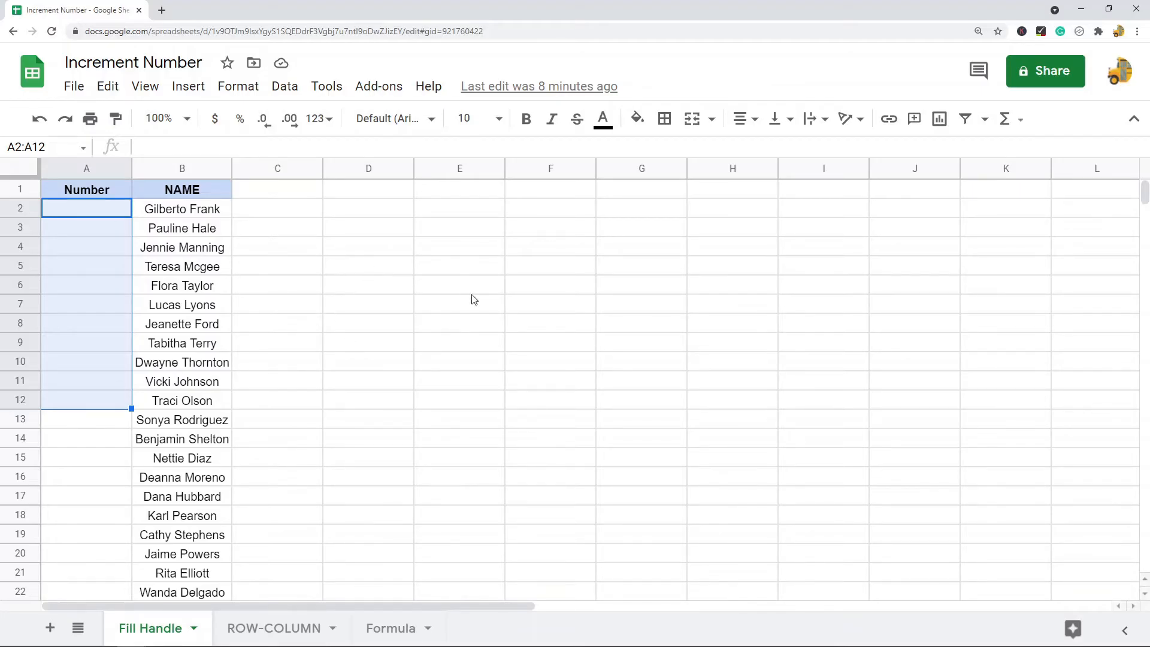
{"action": "left_click", "coordinate": [460, 285]}
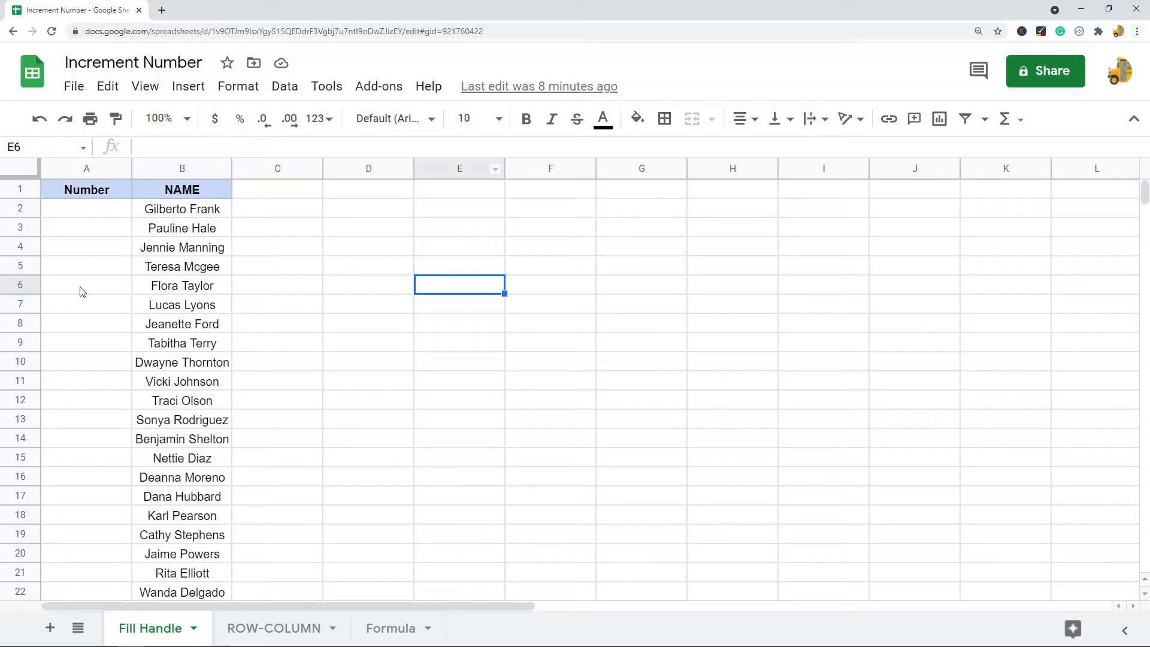
{"action": "type", "text": "1"}
{"action": "left_click", "coordinate": [86, 228]}
{"action": "type", "text": "2"}
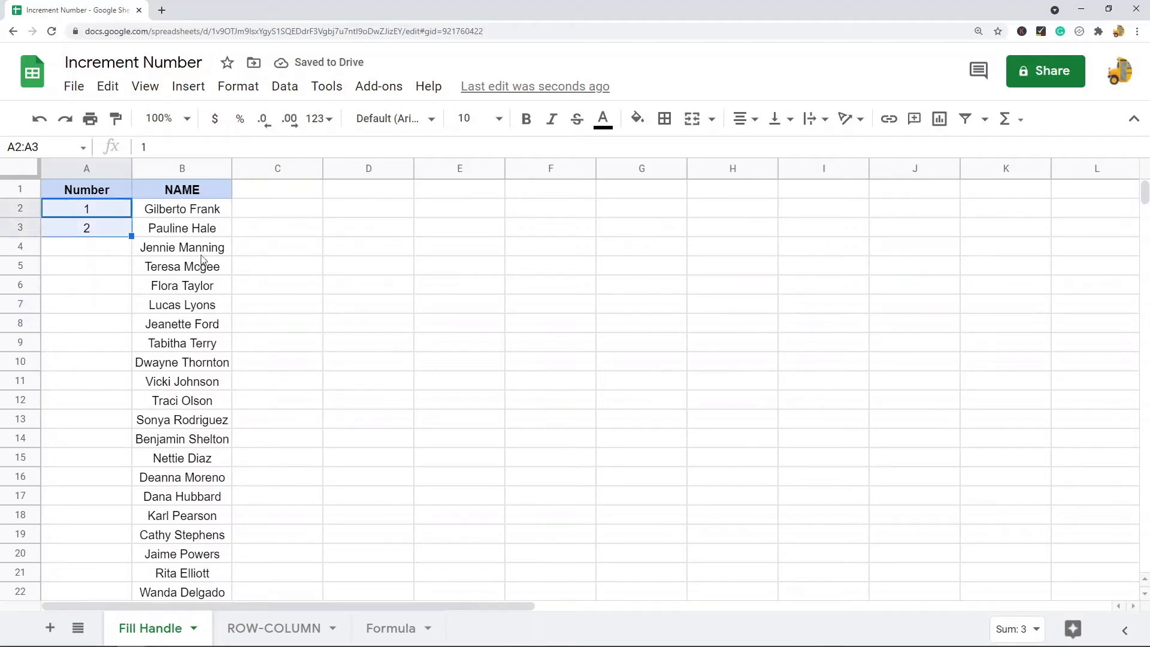
{"action": "left_click", "coordinate": [85, 248]}
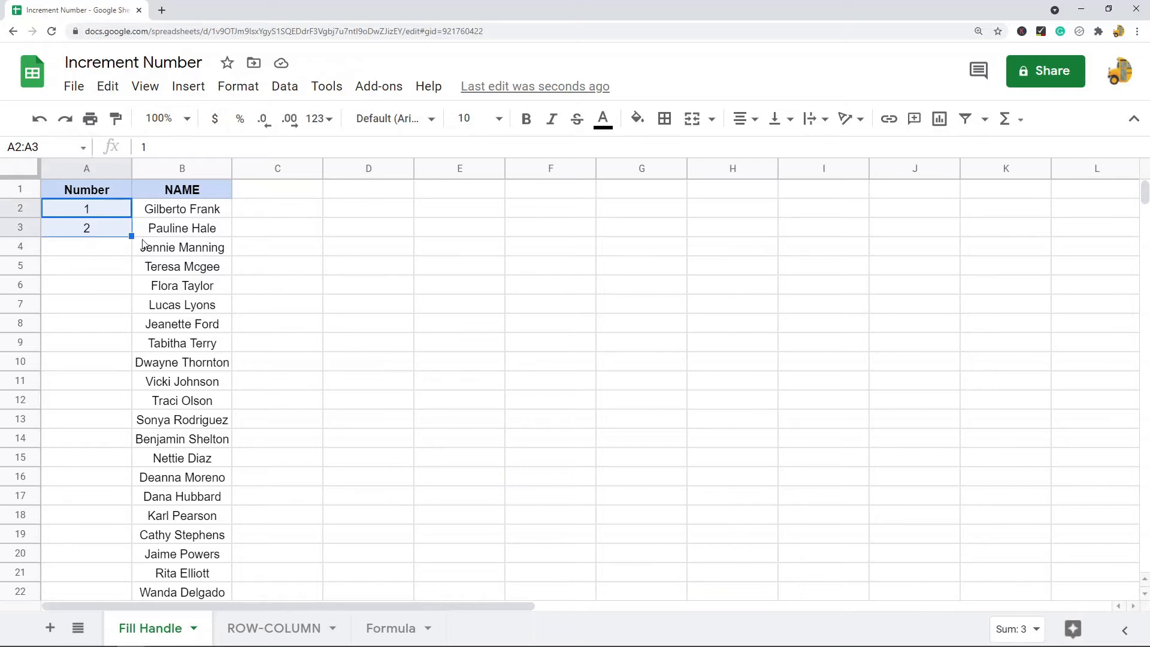
{"action": "mouse_move", "coordinate": [130, 245]}
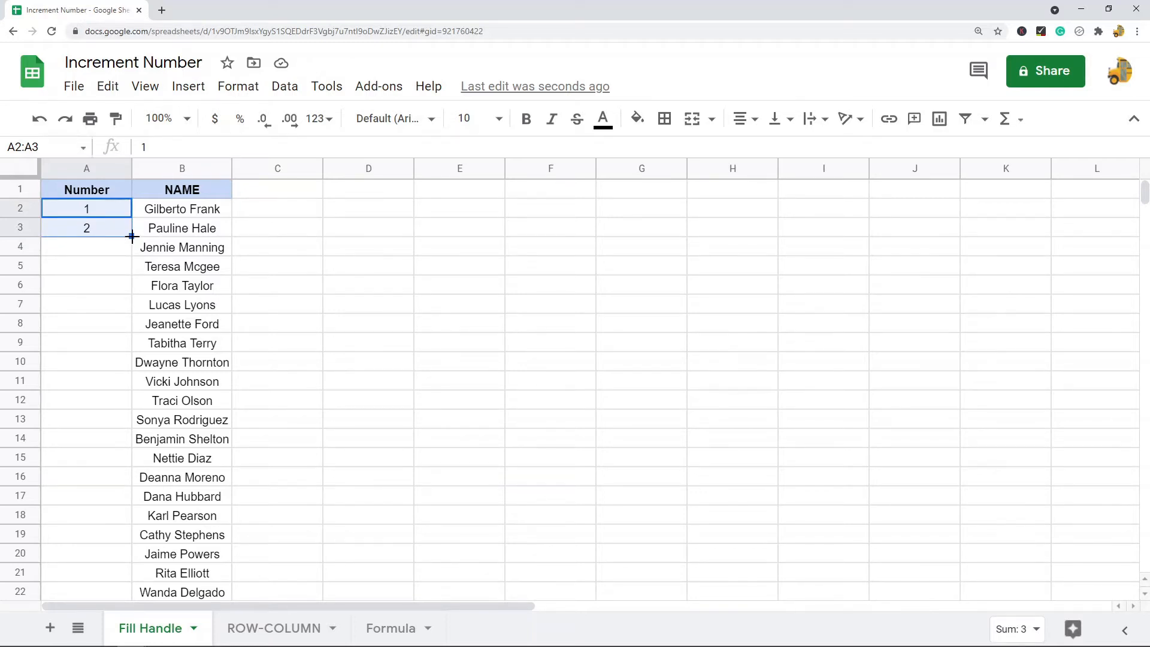
{"action": "left_click_drag", "start_coordinate": [130, 236], "coordinate": [131, 592]}
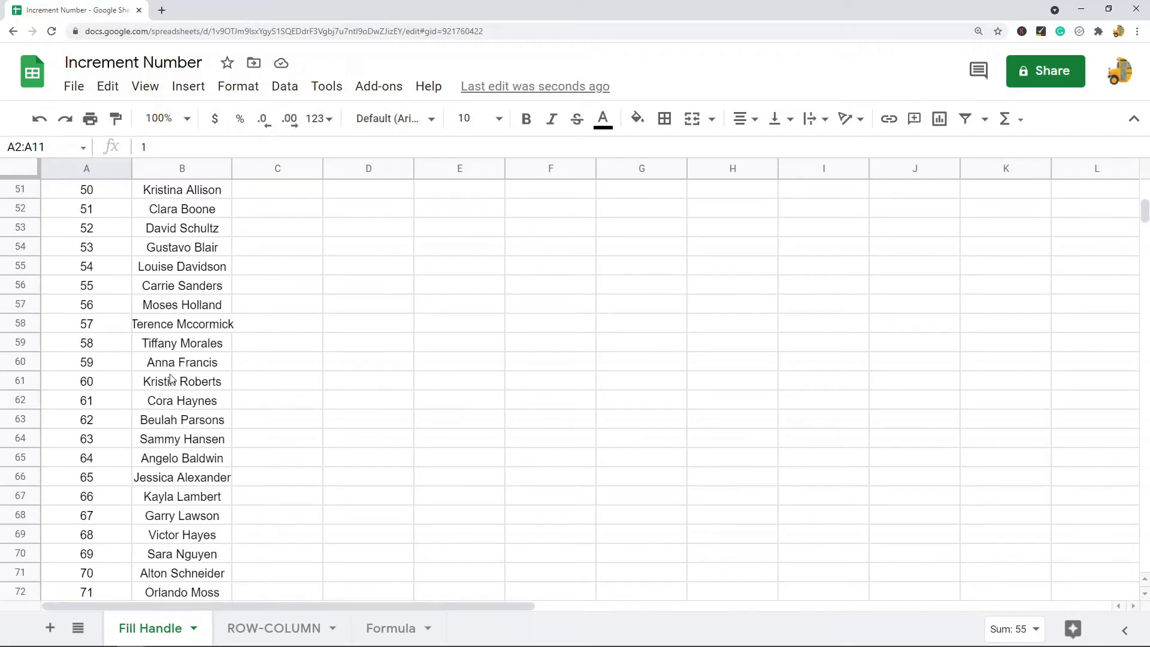
{"action": "scroll", "scroll_direction": "down", "scroll_amount": 3}
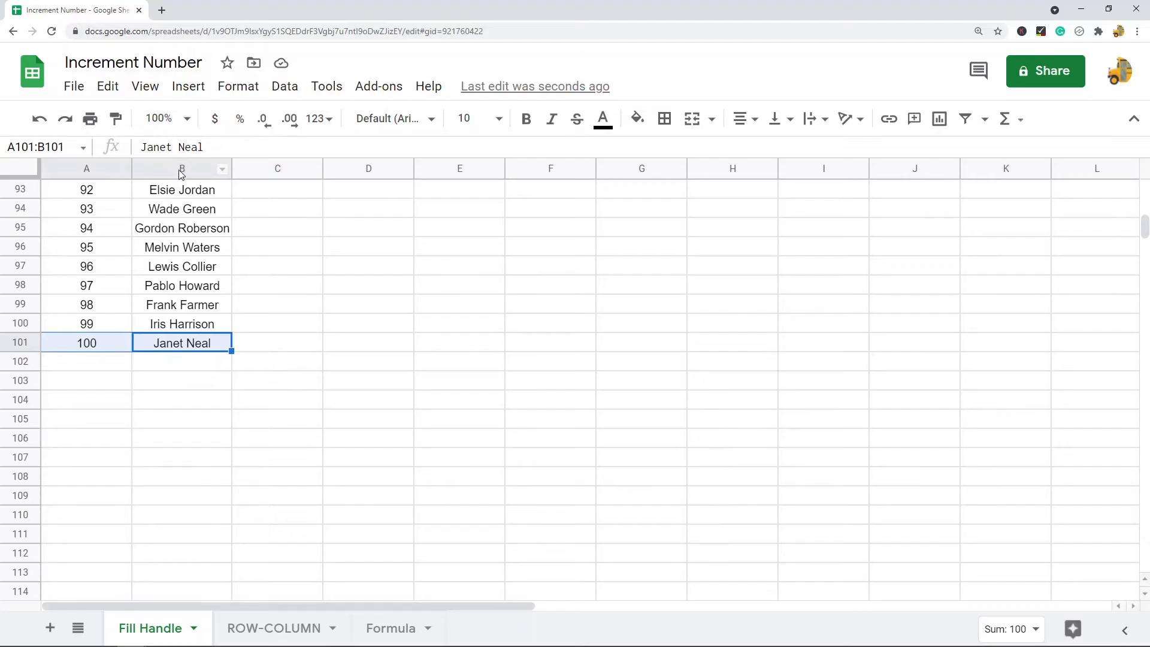
{"action": "left_click", "coordinate": [181, 343]}
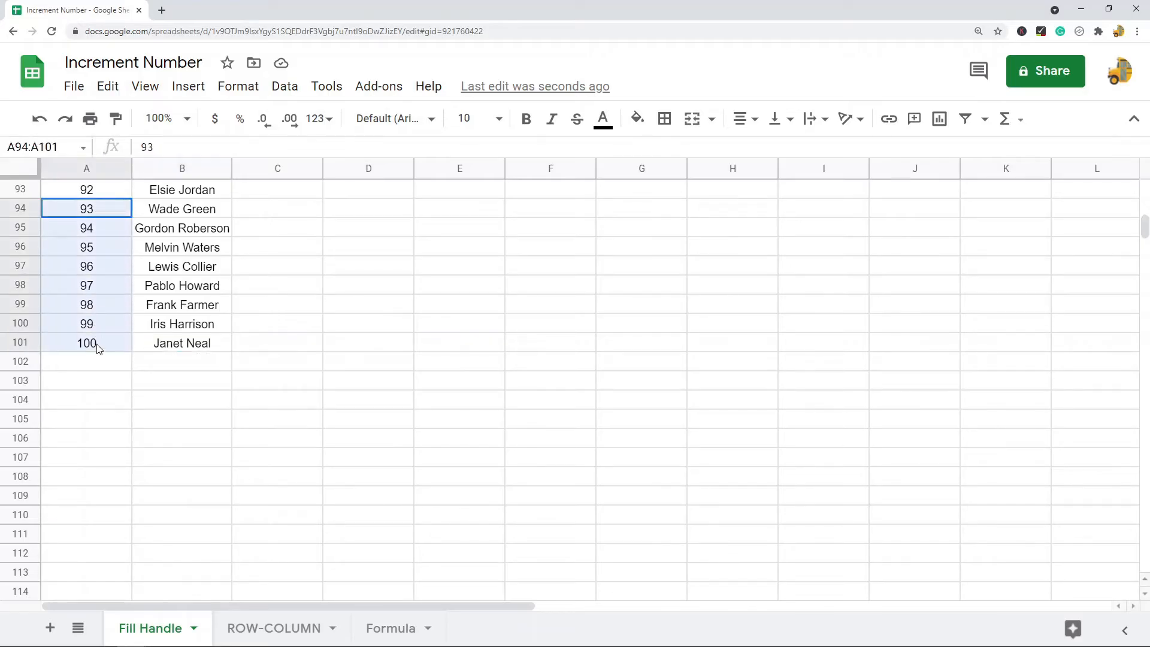
{"action": "left_click", "coordinate": [183, 343]}
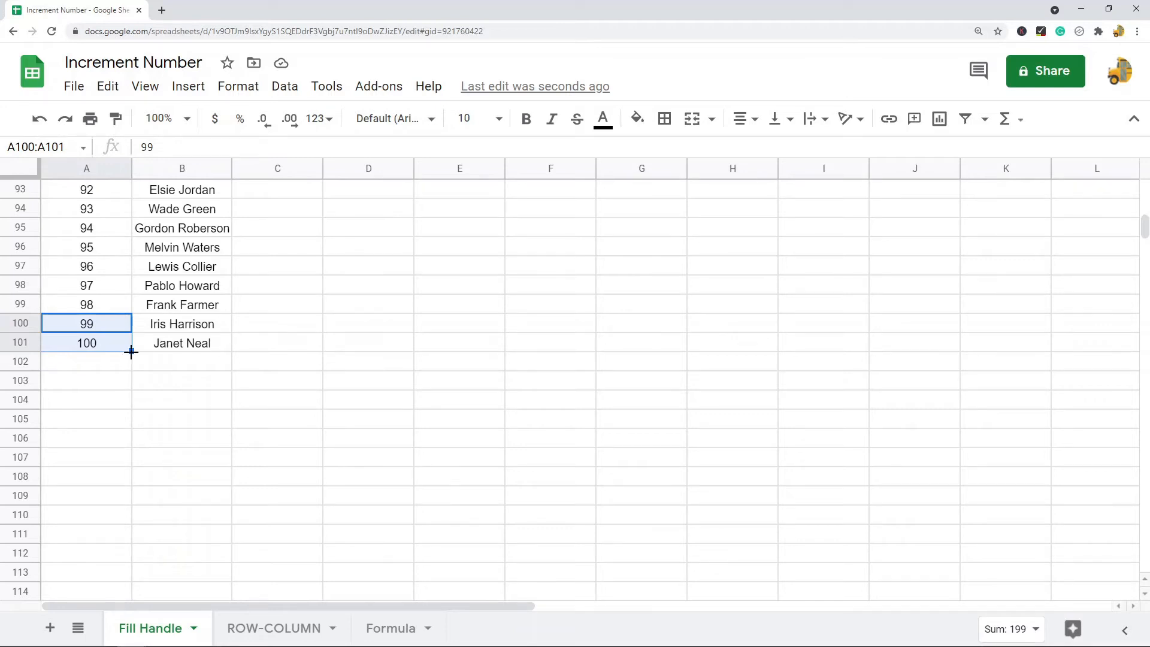
{"action": "left_click_drag", "start_coordinate": [131, 352], "coordinate": [132, 561]}
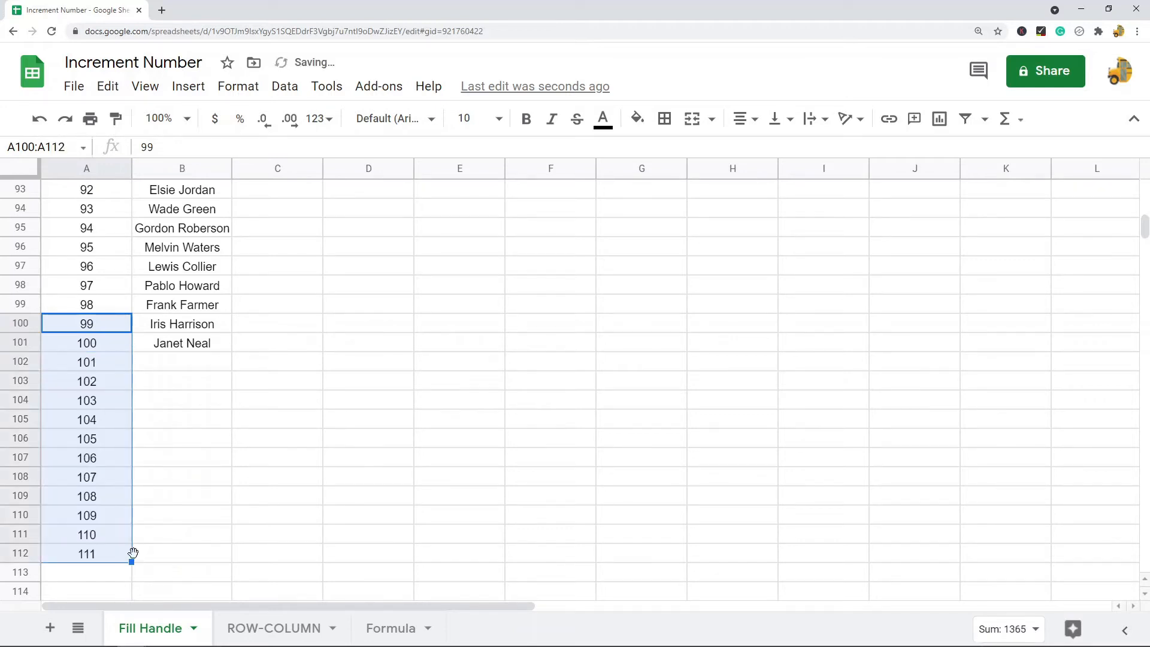
{"action": "mouse_move", "coordinate": [117, 322]}
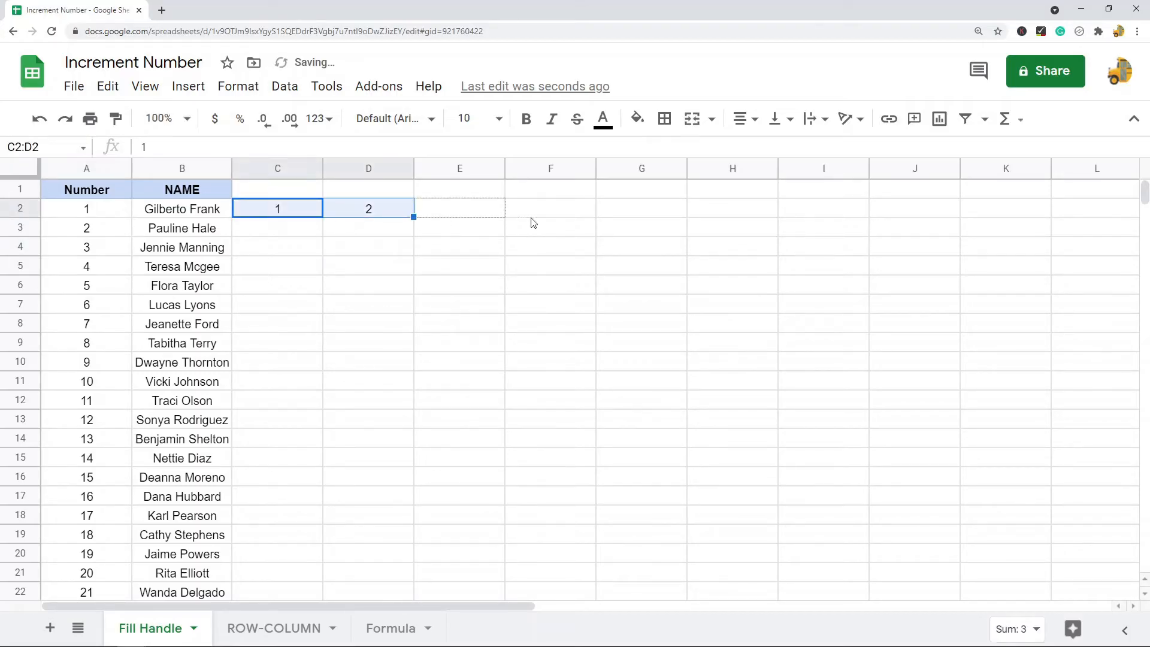
- Set D2 to 5 so row 2 fills across to G2 as 1, 5, 9, 13, 17
{"action": "left_click_drag", "start_coordinate": [412, 217], "coordinate": [686, 209]}
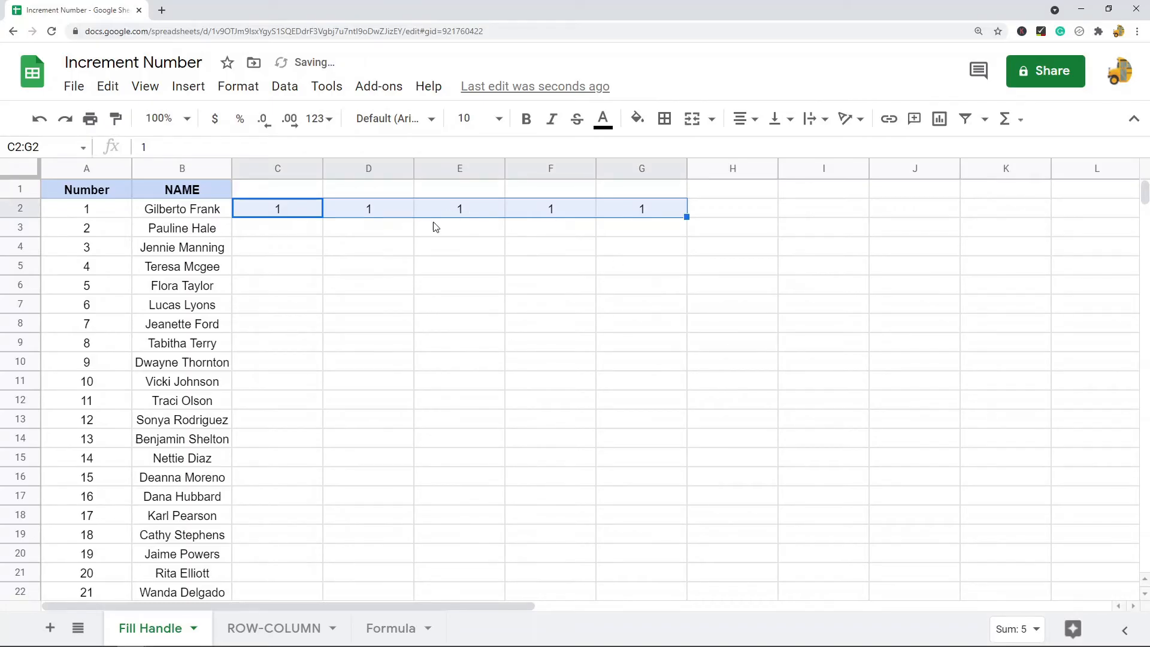
{"action": "left_click", "coordinate": [368, 208]}
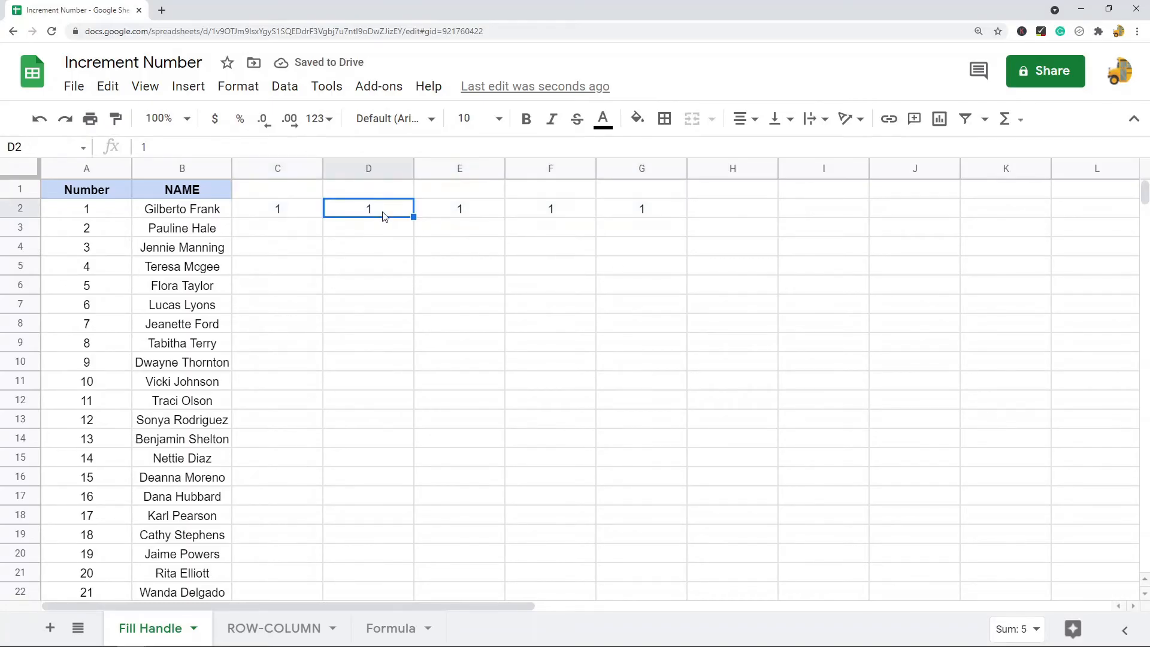
{"action": "type", "text": "5"}
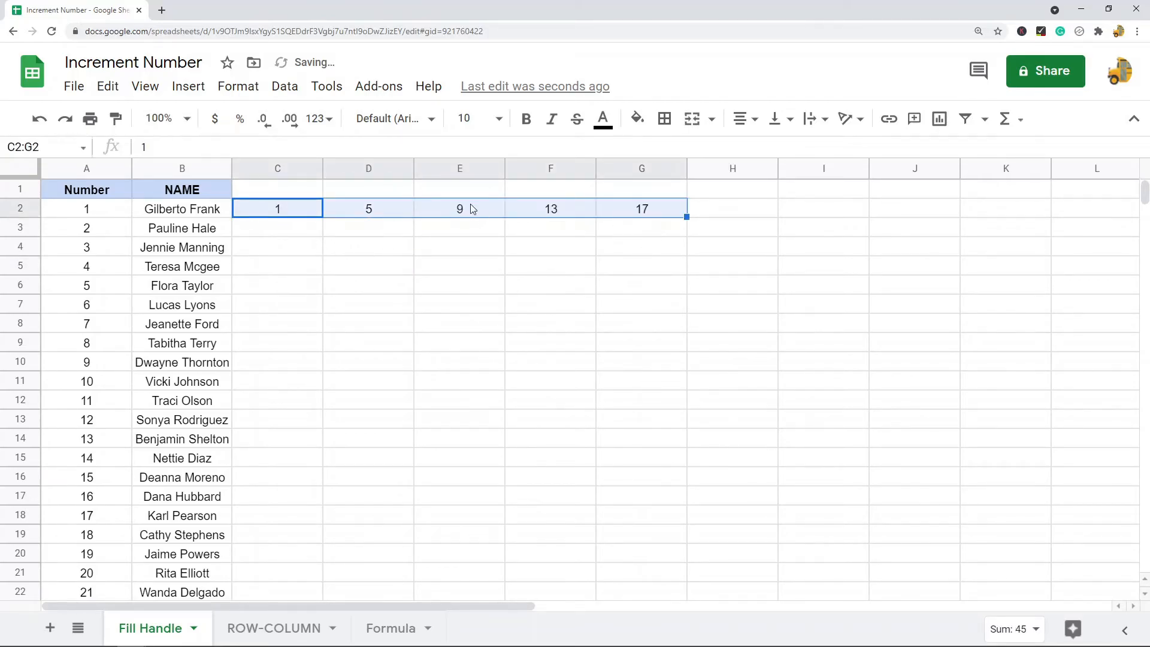
{"action": "mouse_move", "coordinate": [484, 212]}
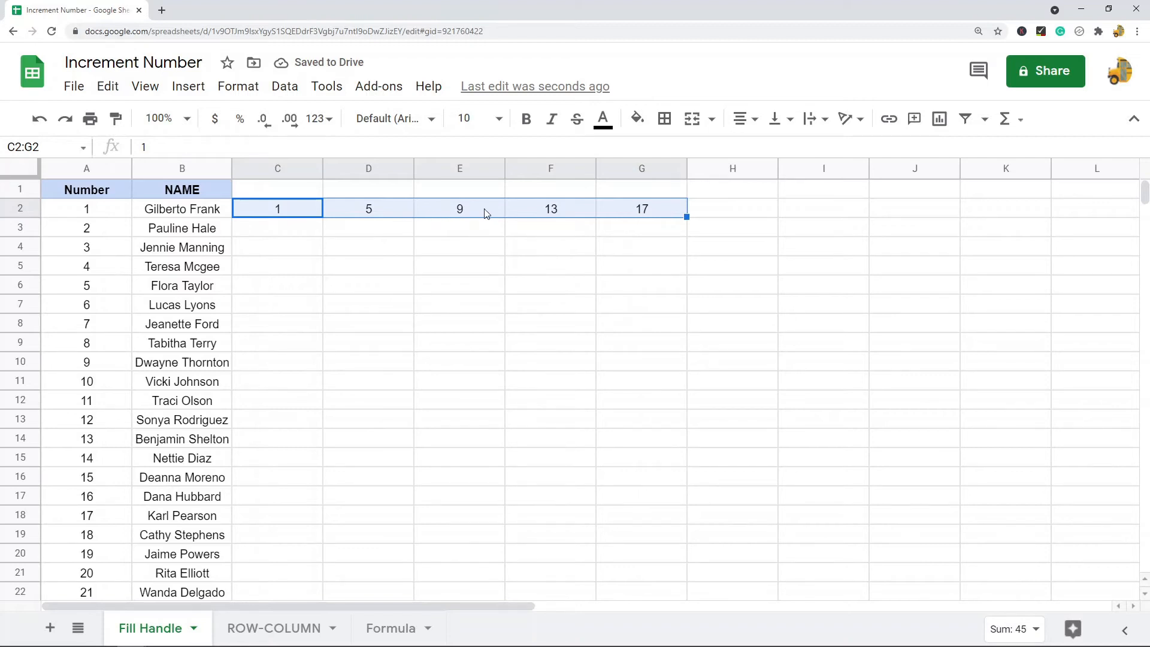
{"action": "mouse_move", "coordinate": [479, 229]}
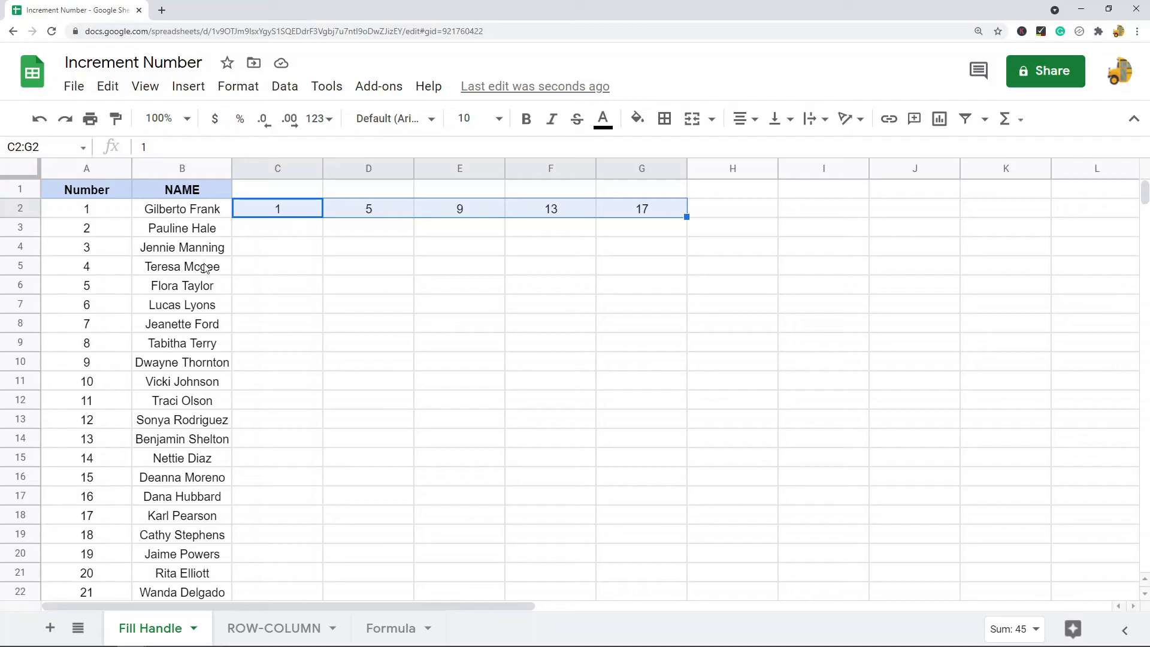
{"action": "mouse_move", "coordinate": [373, 357]}
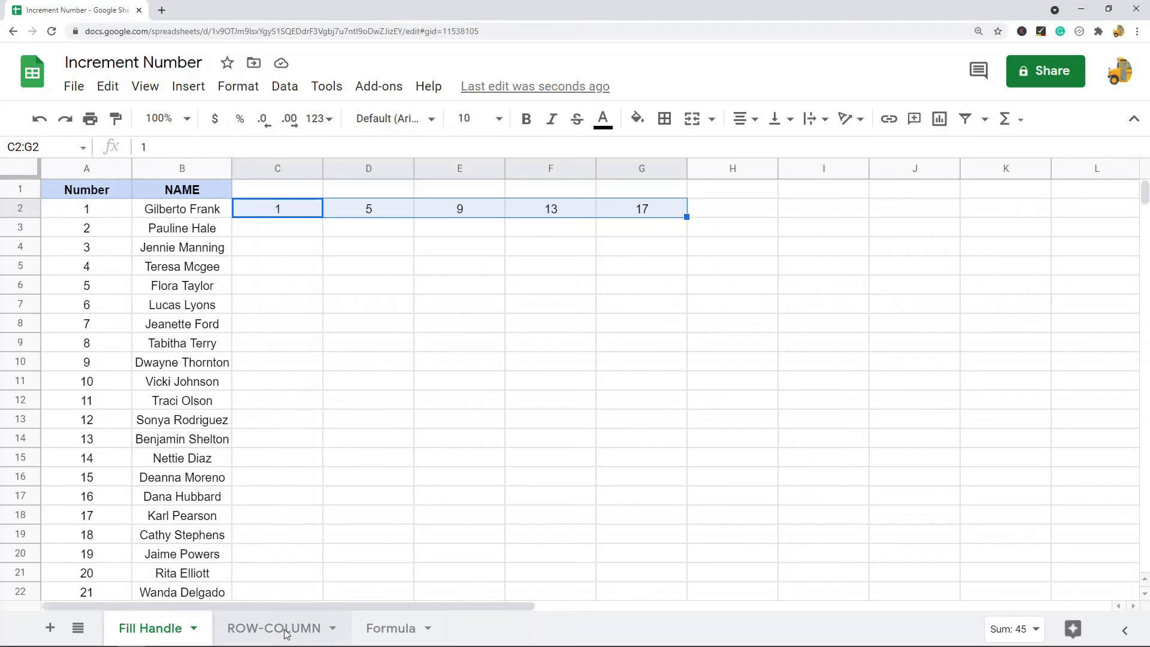
- On the ROW-COLUMN sheet, fill A1:B13 with =ROW() numbers, then delete them
{"action": "left_click", "coordinate": [274, 628]}
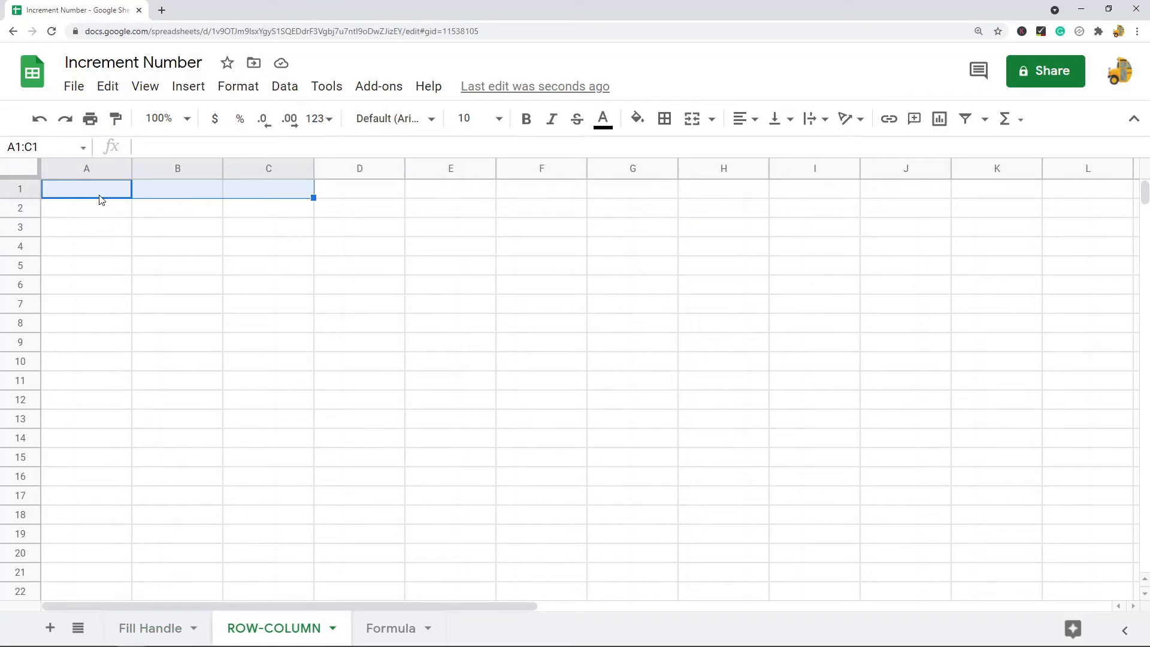
{"action": "double_click", "coordinate": [86, 189]}
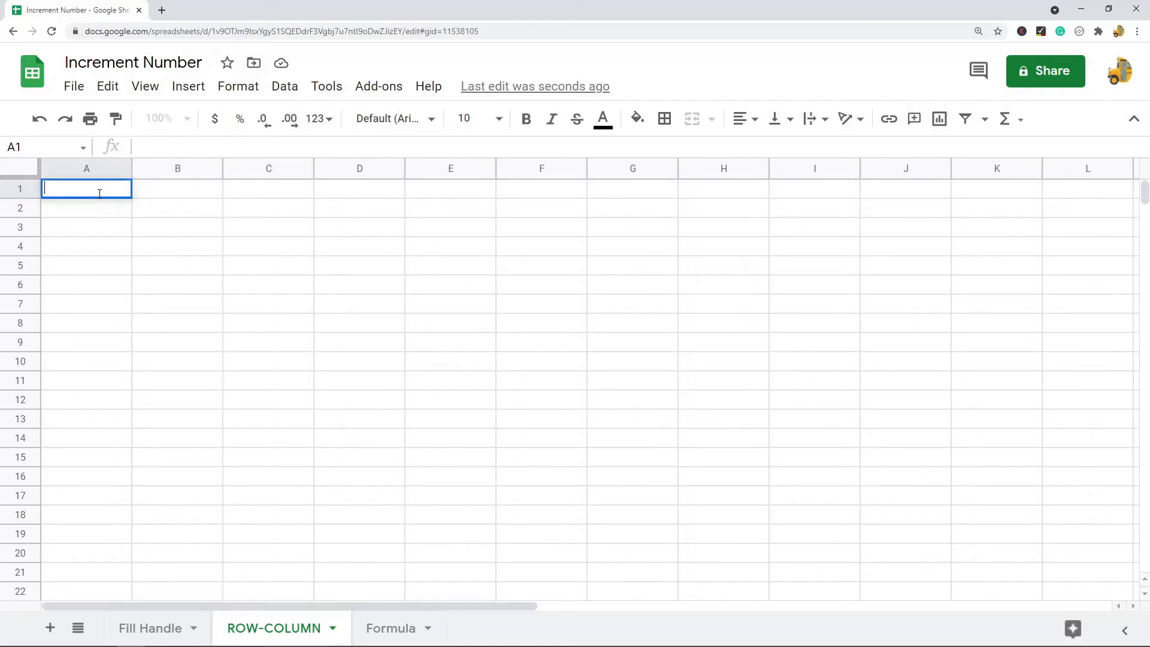
{"action": "type", "text": "="}
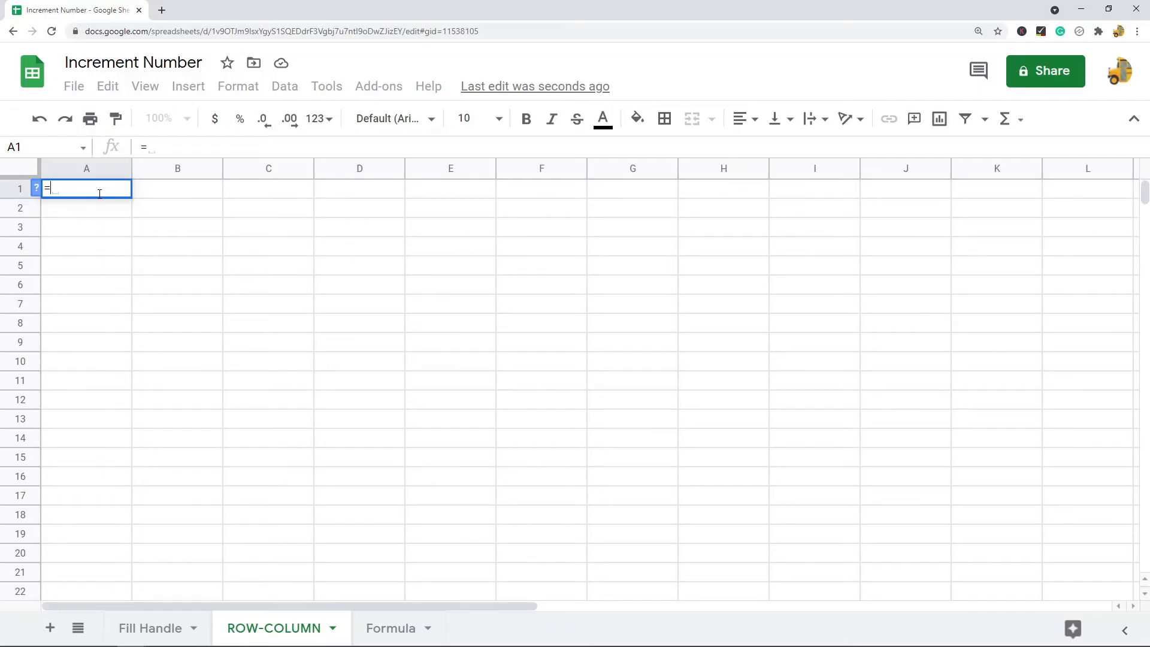
{"action": "type", "text": "ROW("}
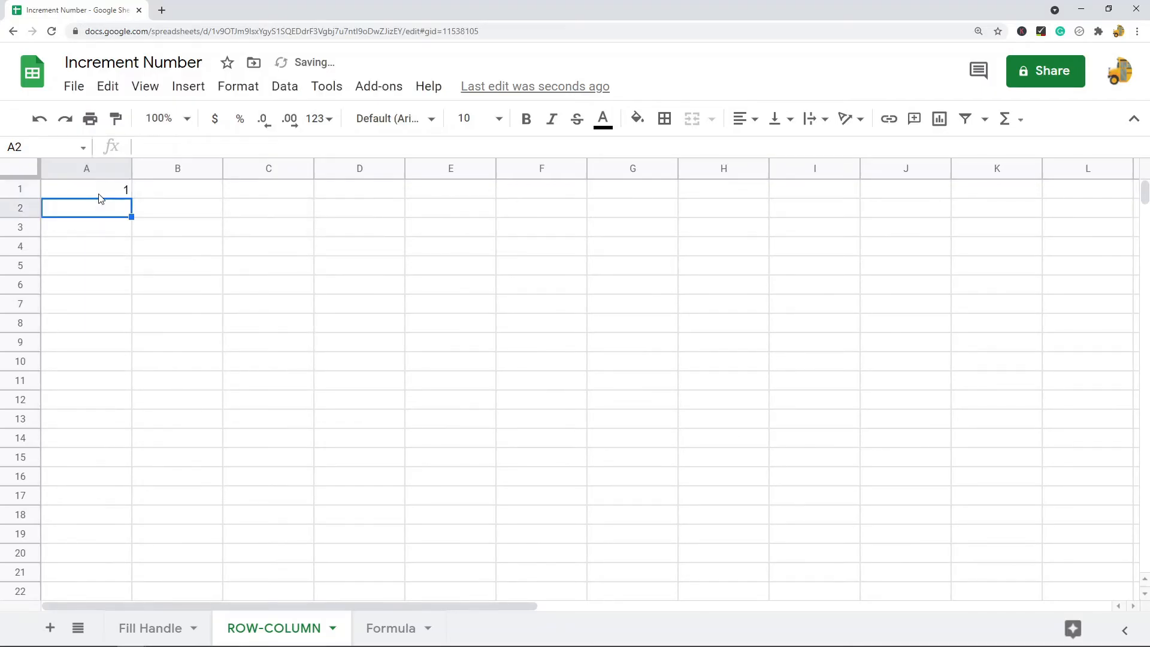
{"action": "left_click", "coordinate": [86, 189]}
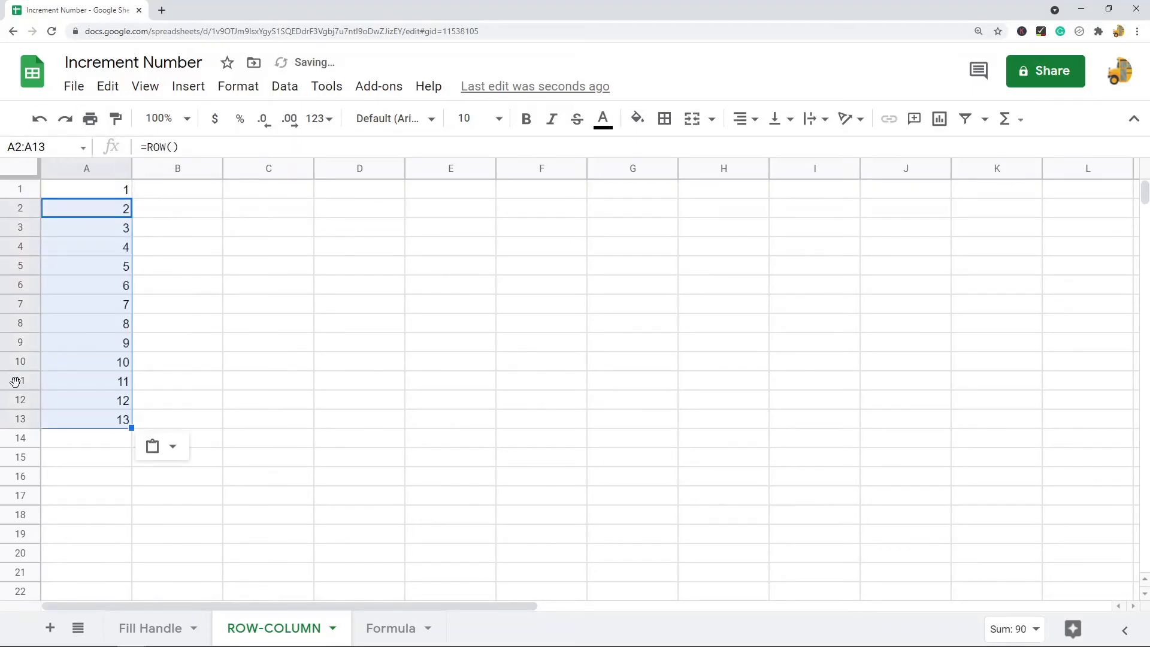
{"action": "left_click", "coordinate": [85, 380]}
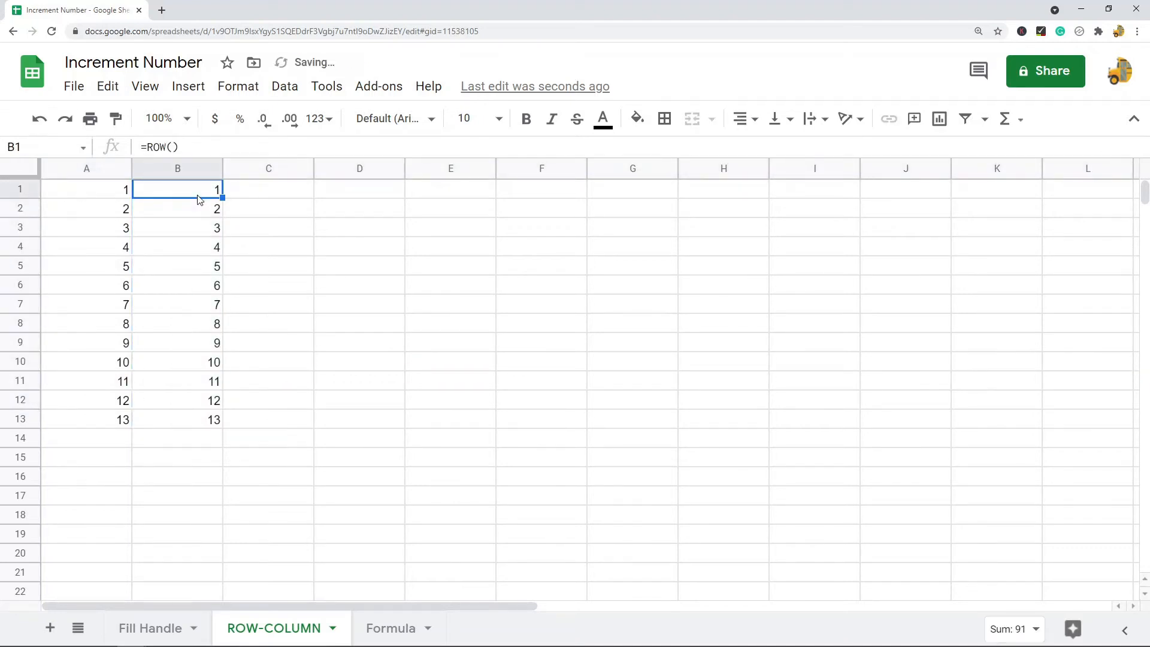
{"action": "left_click", "coordinate": [178, 419]}
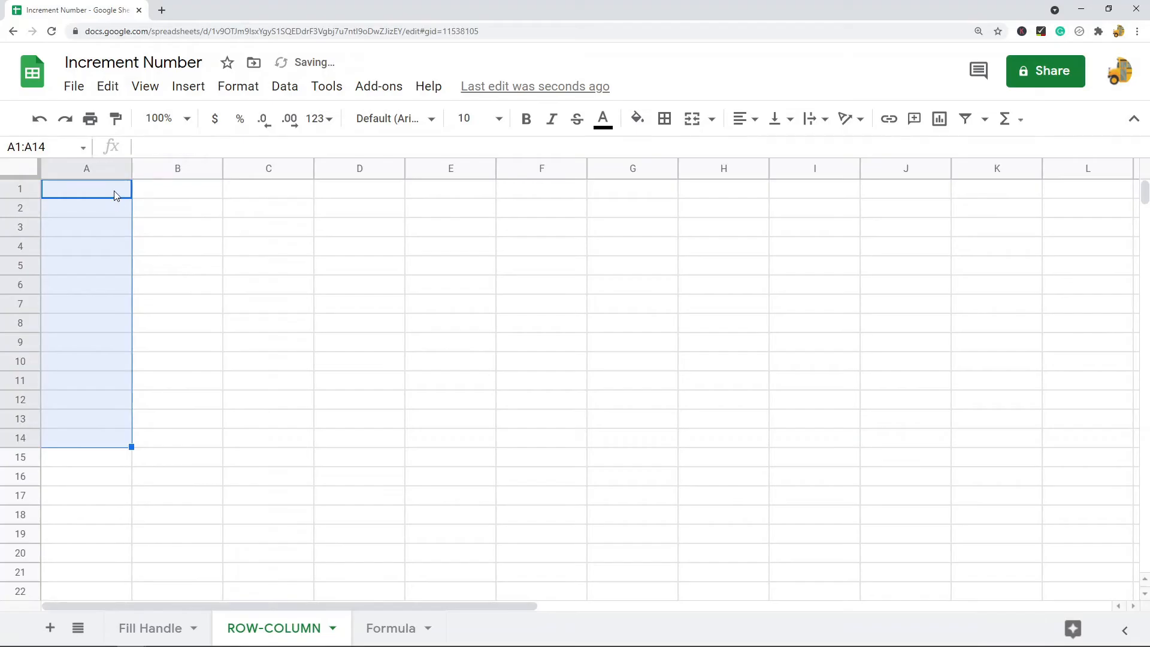
- Enter =ROW(A6) in cell A1 so it displays 6
{"action": "type", "text": "=r"}
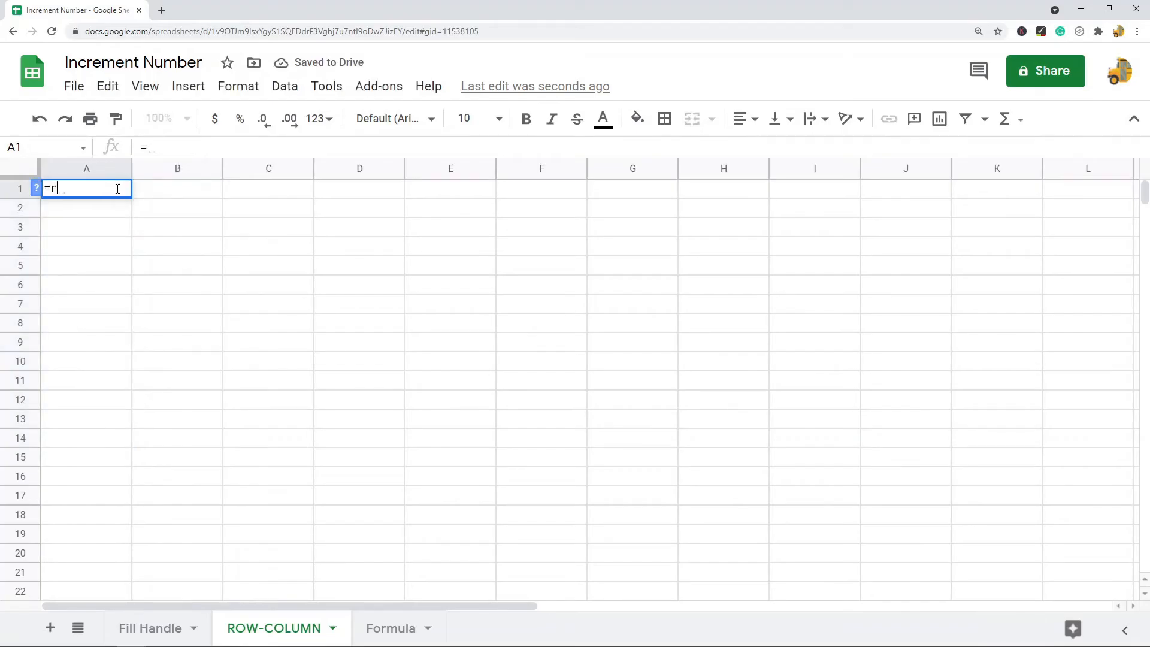
{"action": "type", "text": "ROW("}
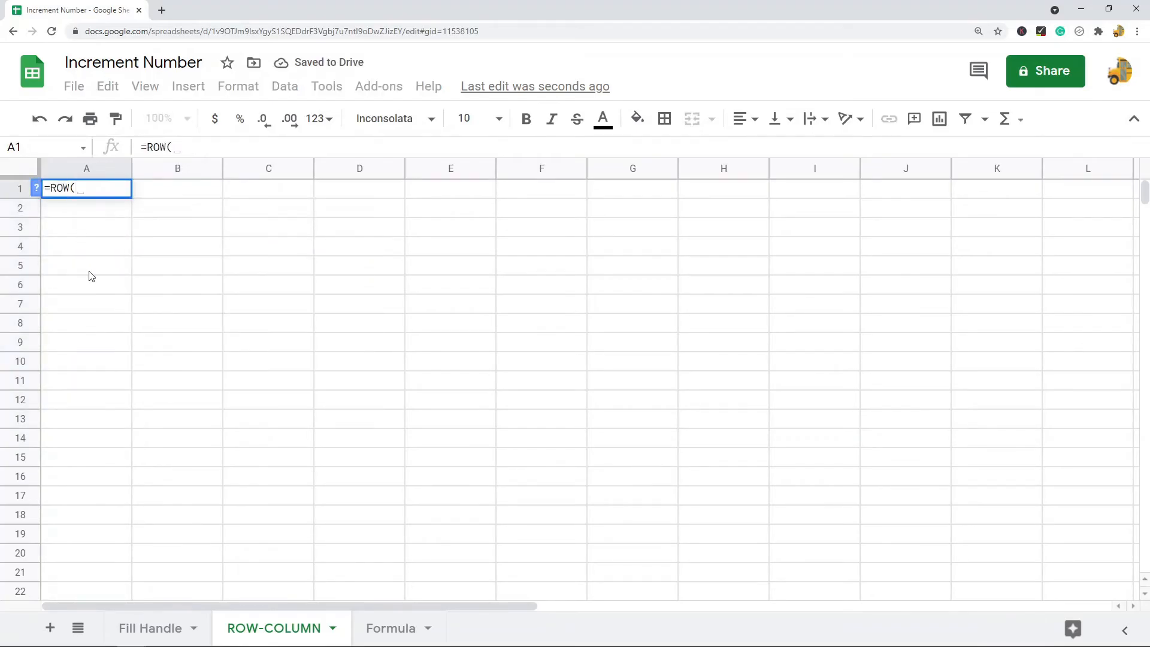
{"action": "left_click", "coordinate": [86, 284]}
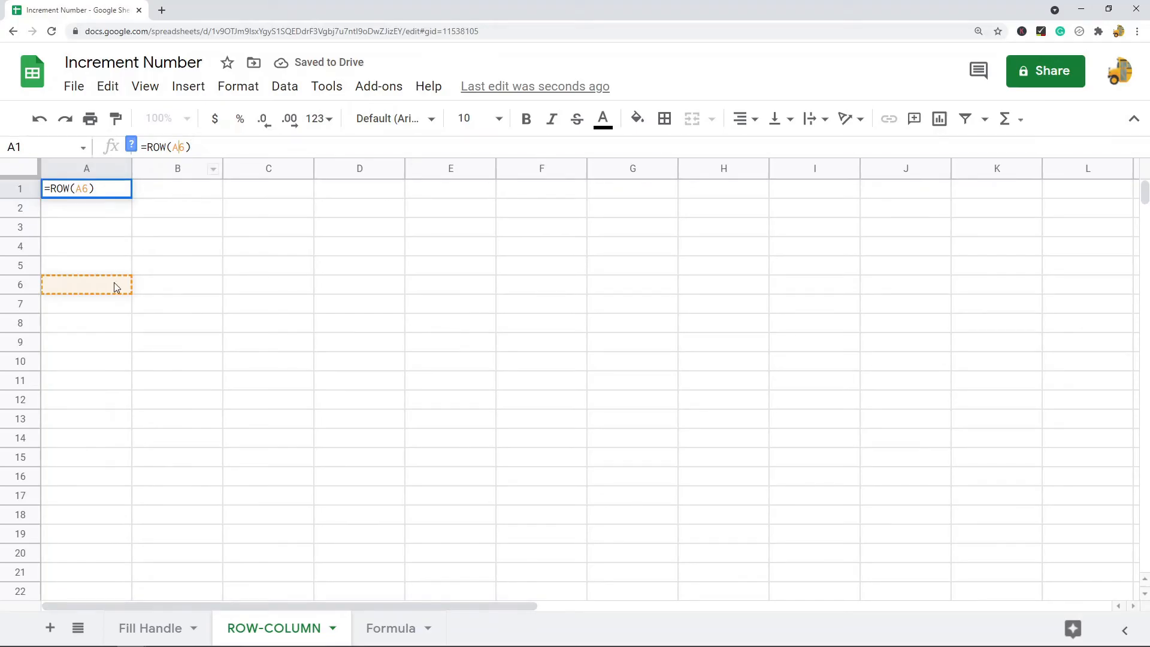
{"action": "key", "text": "Enter"}
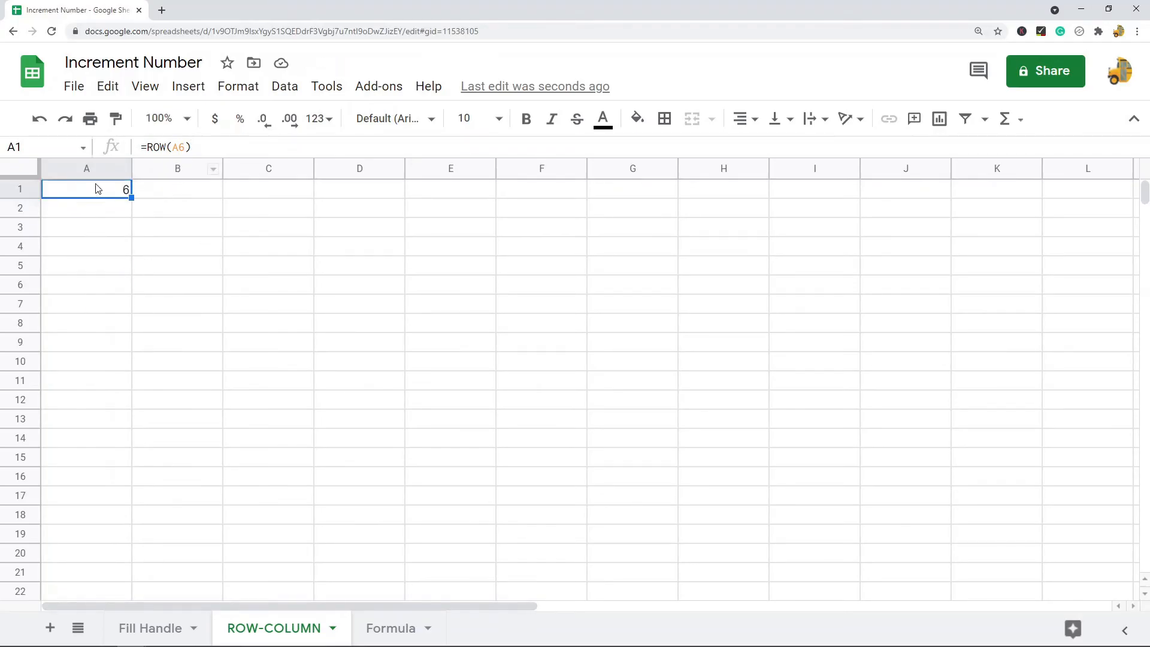
{"action": "type", "text": "=co"}
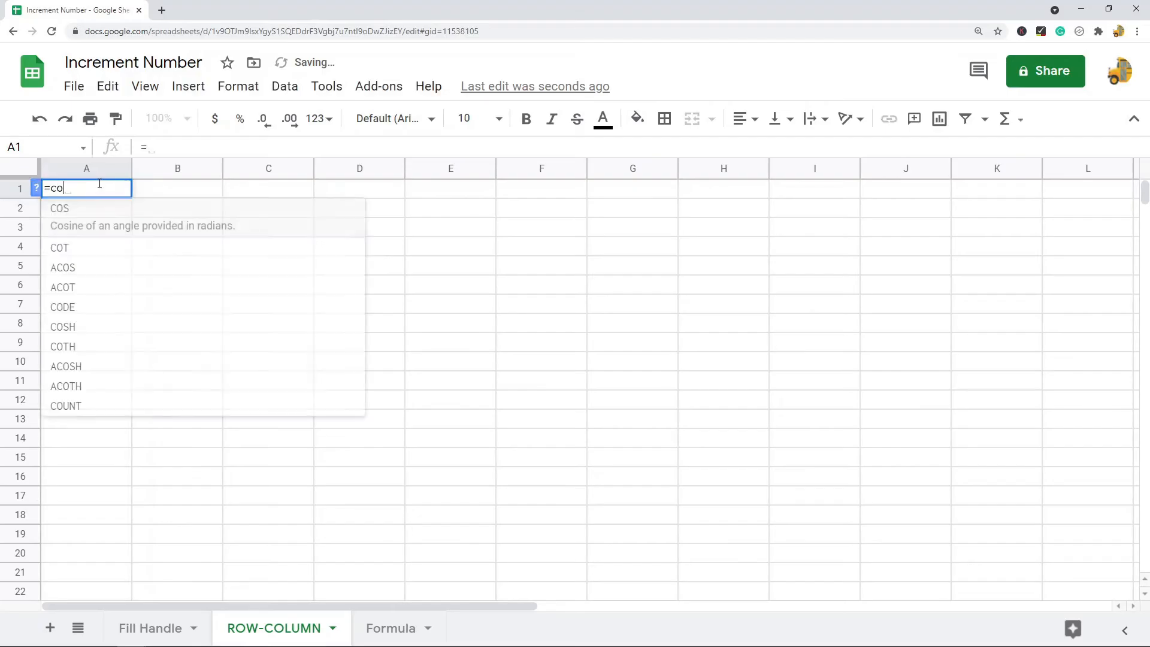
- Complete =COLUMN() in A1, number A1:H1 as 1–8, and open the Formula sheet
{"action": "type", "text": "lu"}
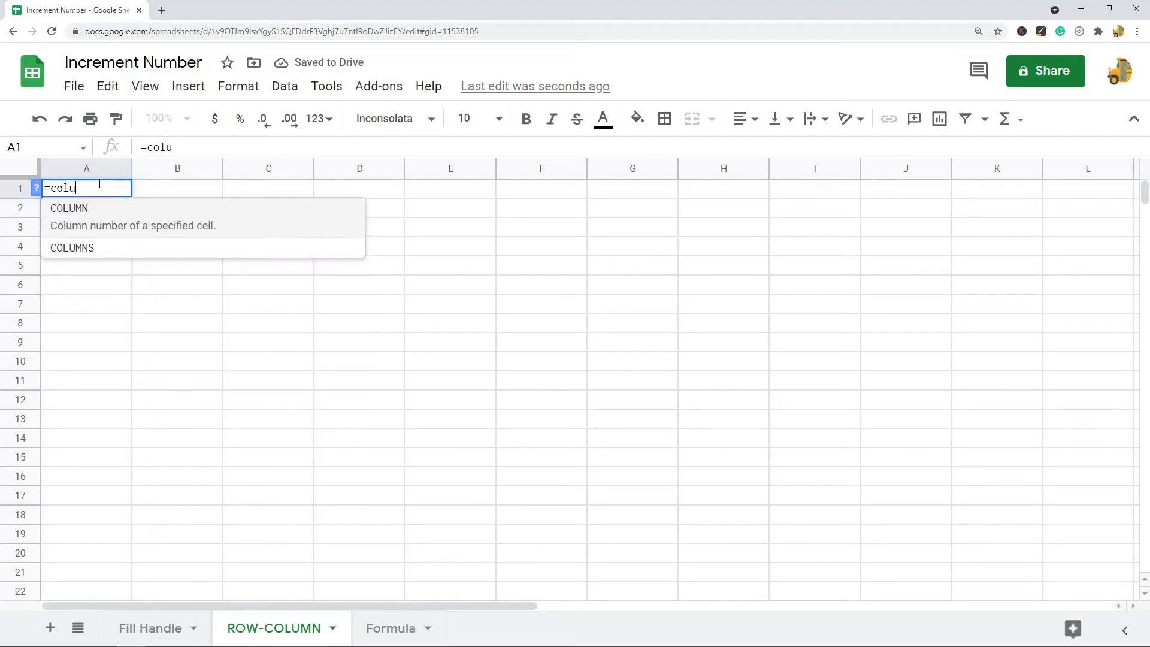
{"action": "key", "text": "Enter"}
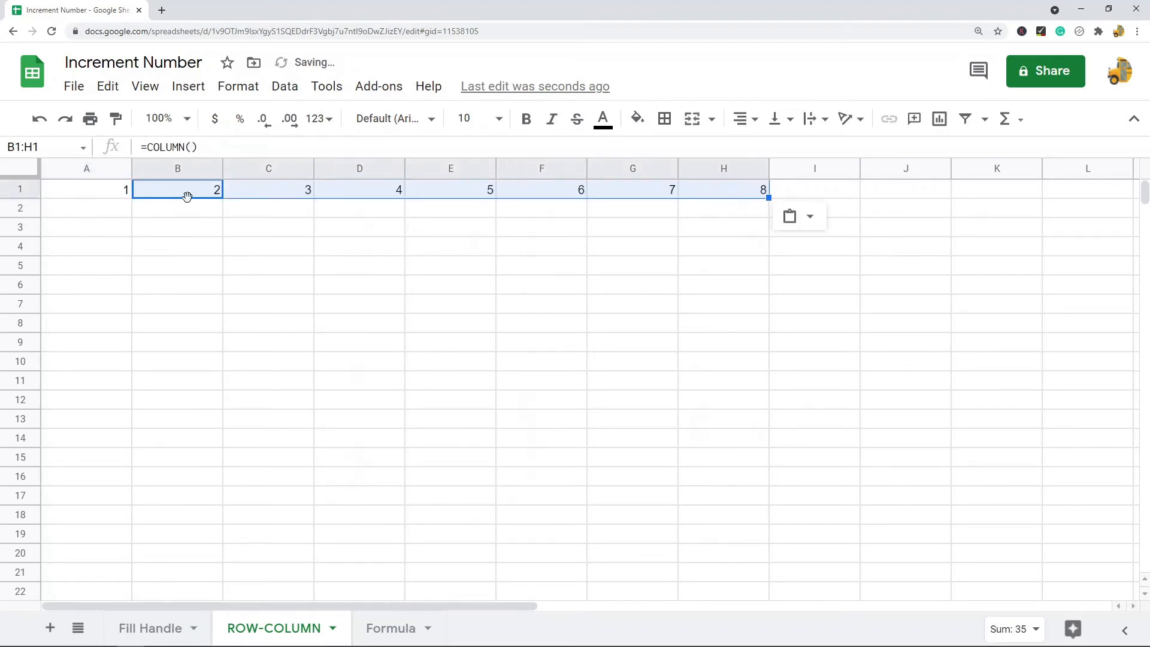
{"action": "left_click", "coordinate": [268, 189]}
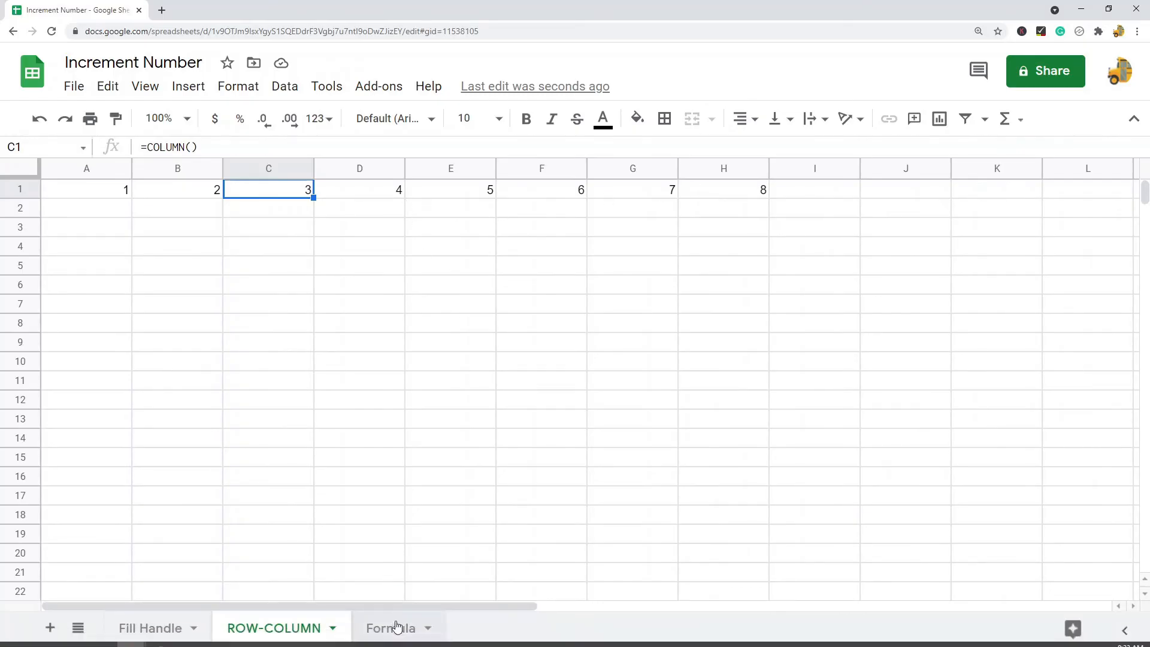
{"action": "left_click", "coordinate": [389, 628]}
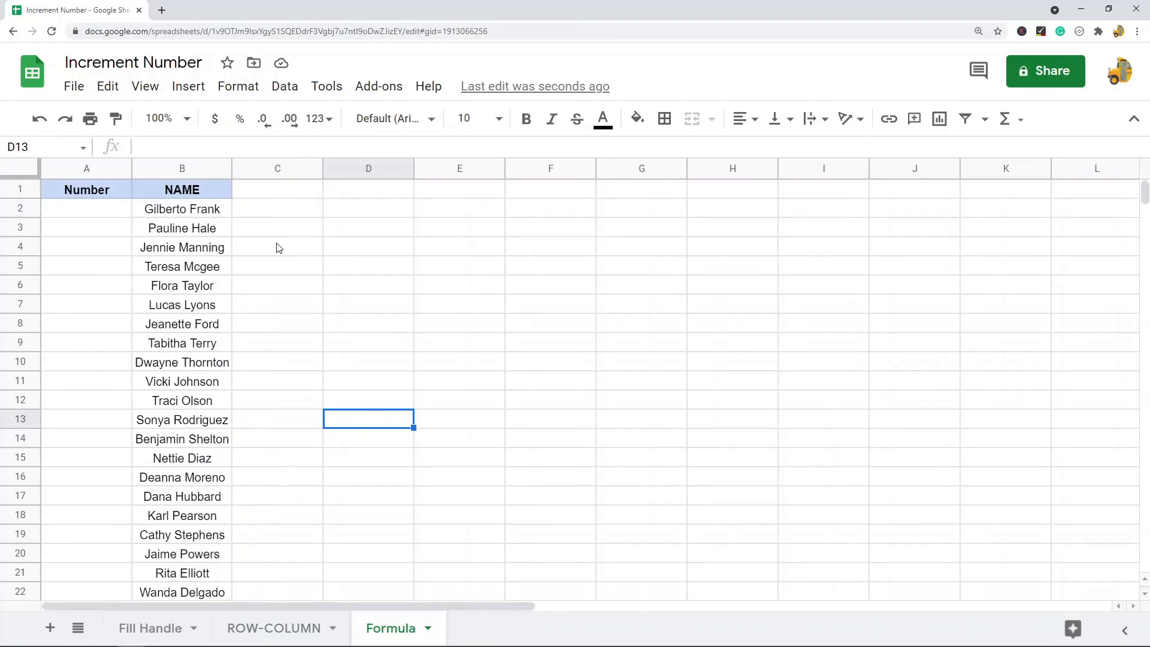
{"action": "mouse_move", "coordinate": [374, 284]}
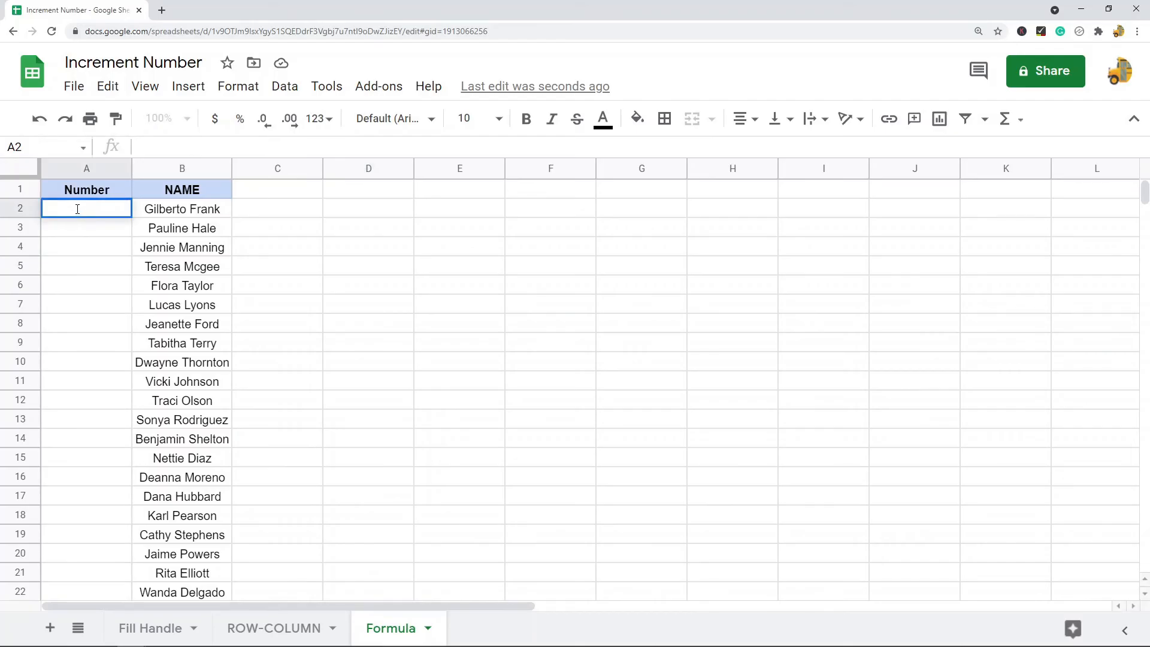
{"action": "left_click", "coordinate": [86, 247]}
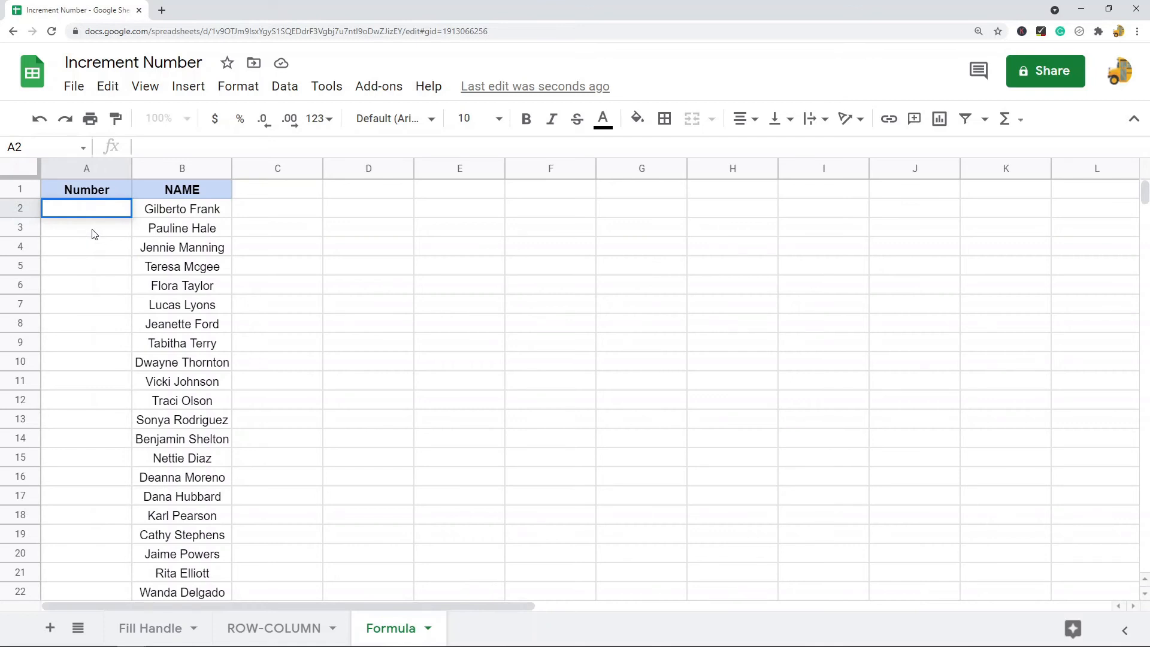
{"action": "type", "text": "1"}
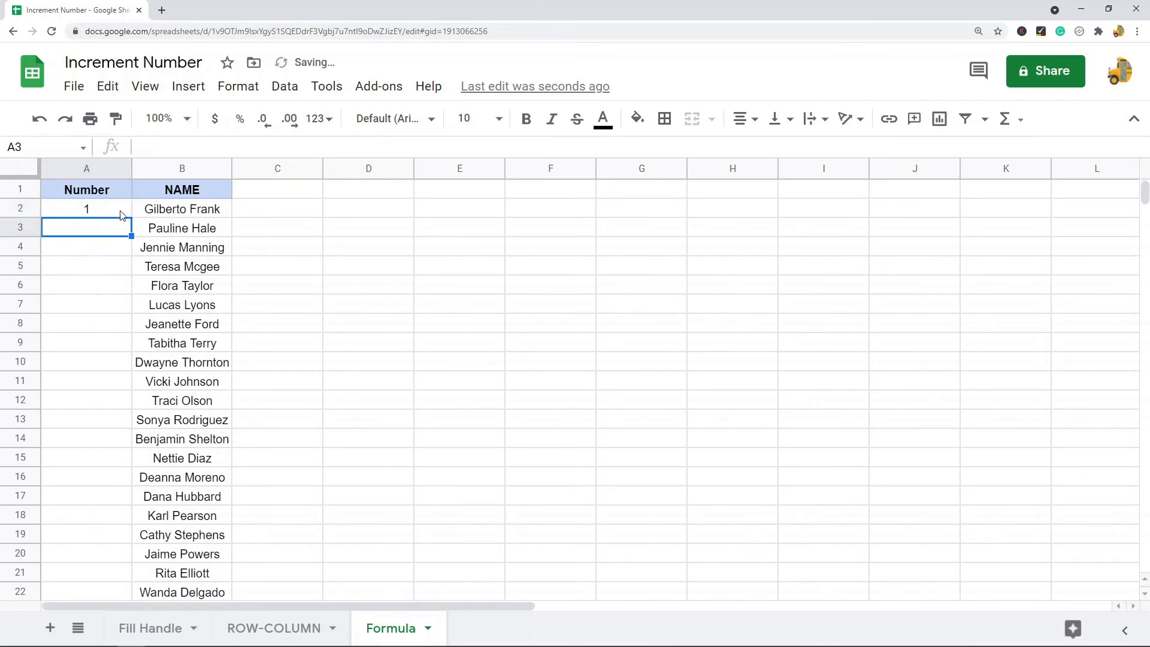
{"action": "mouse_move", "coordinate": [99, 254]}
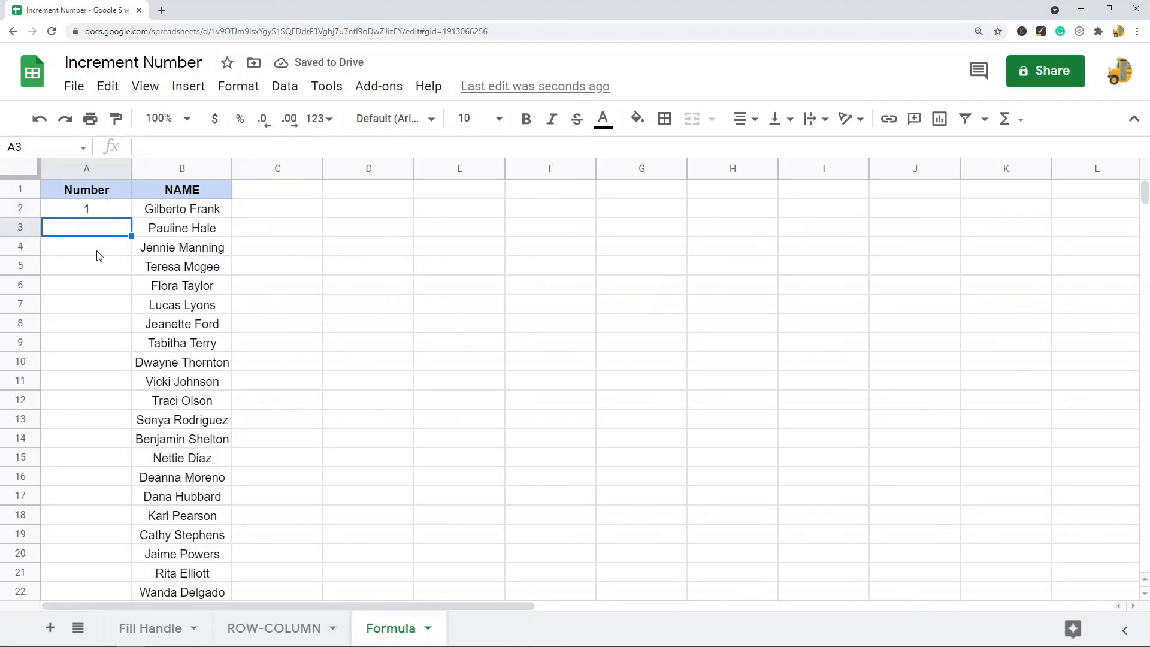
- Enter =A2+1 in A3 and fill it down so the names number 1 to 21
{"action": "type", "text": "=A2"}
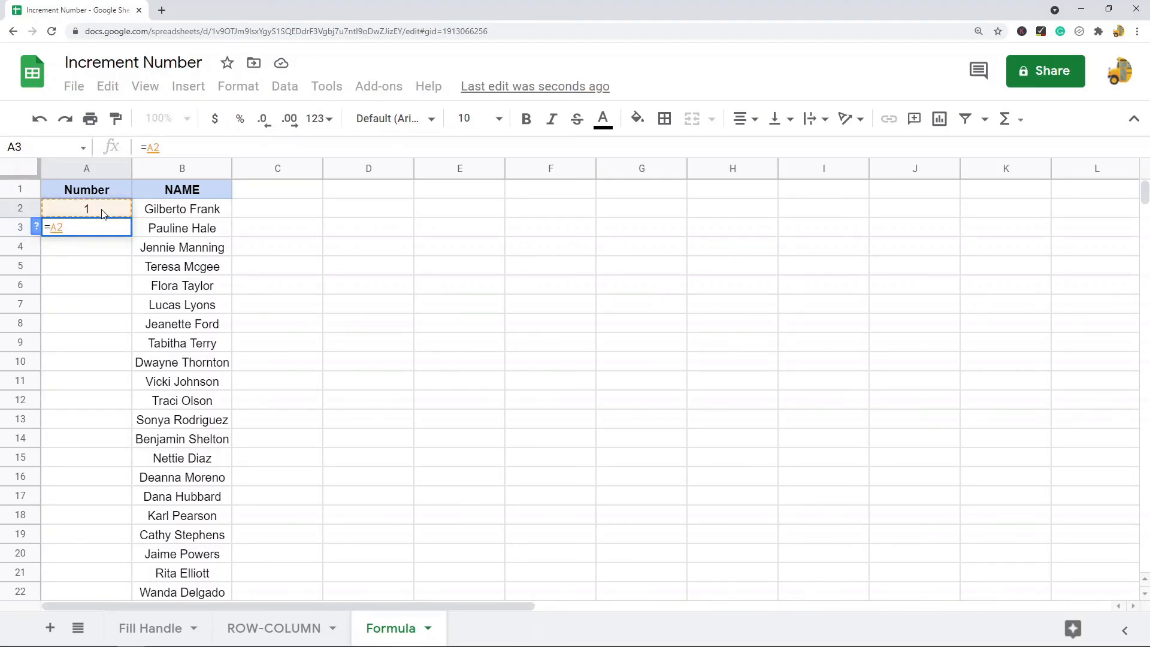
{"action": "type", "text": "+1"}
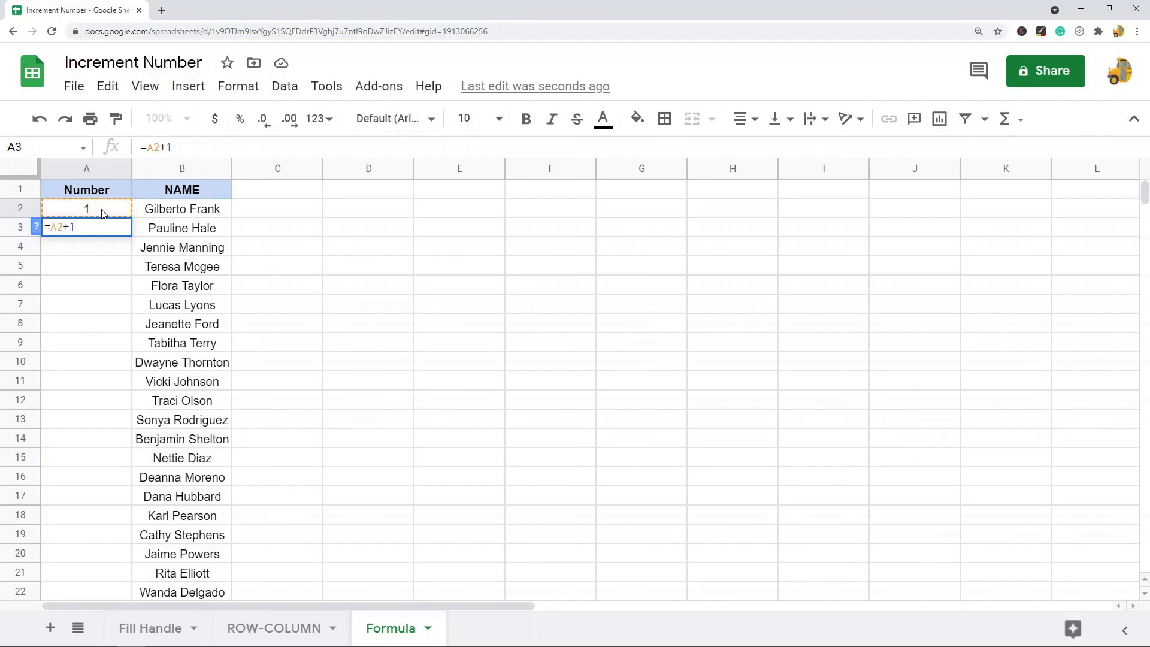
{"action": "key", "text": "enter"}
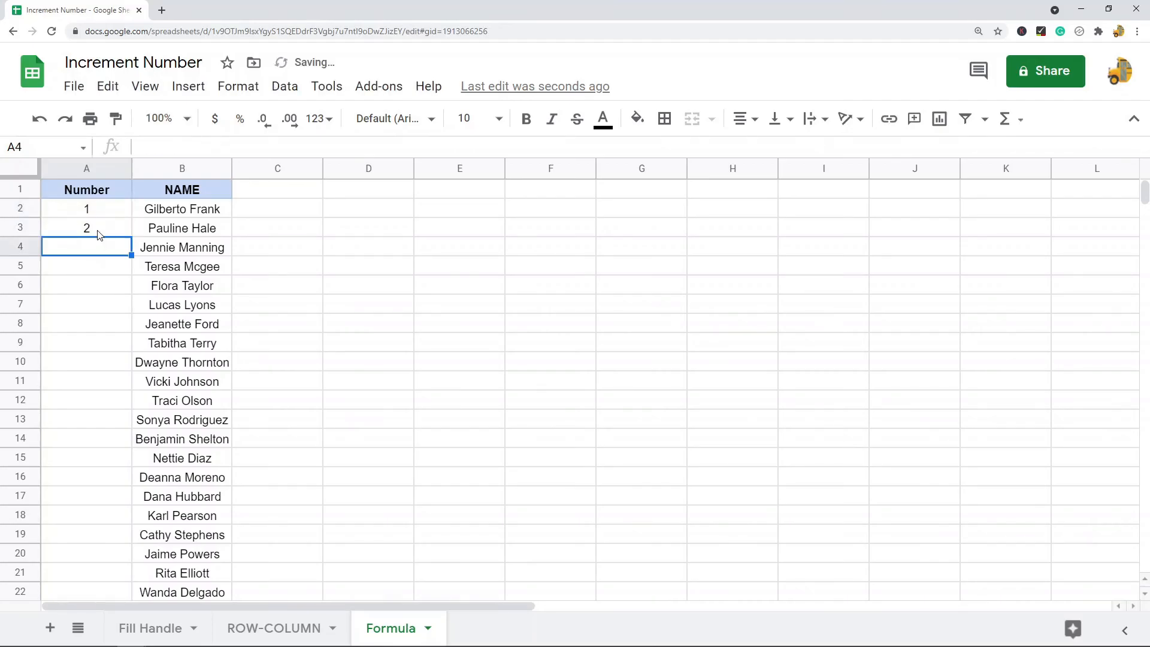
{"action": "left_click_drag", "start_coordinate": [85, 246], "coordinate": [85, 400]}
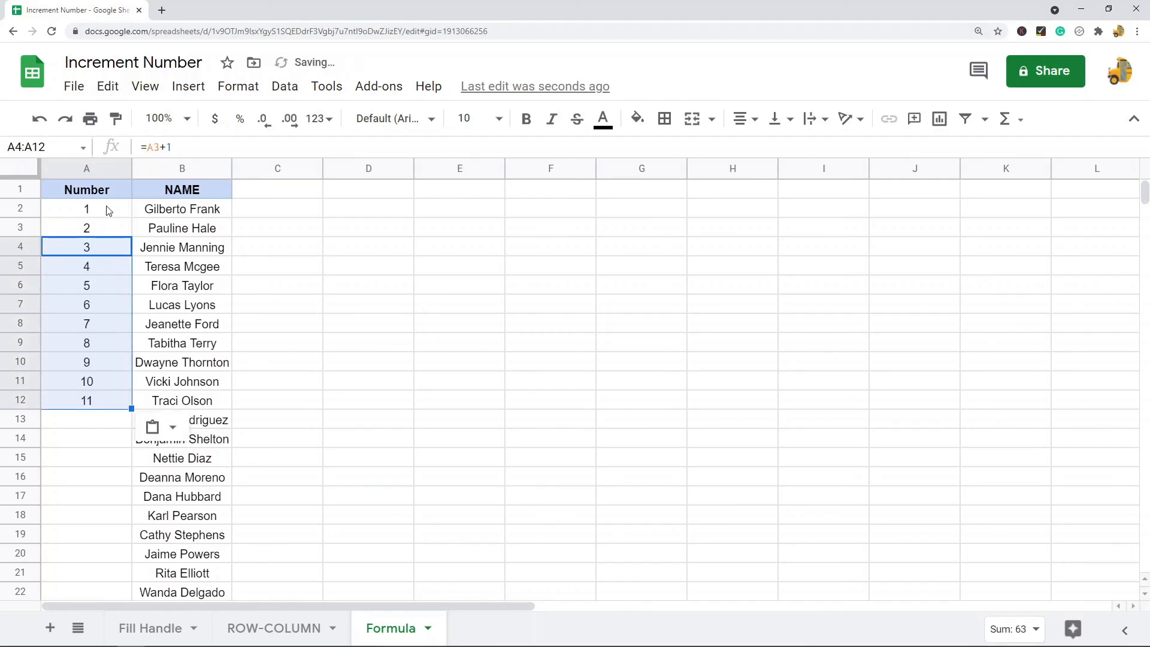
{"action": "left_click", "coordinate": [87, 399]}
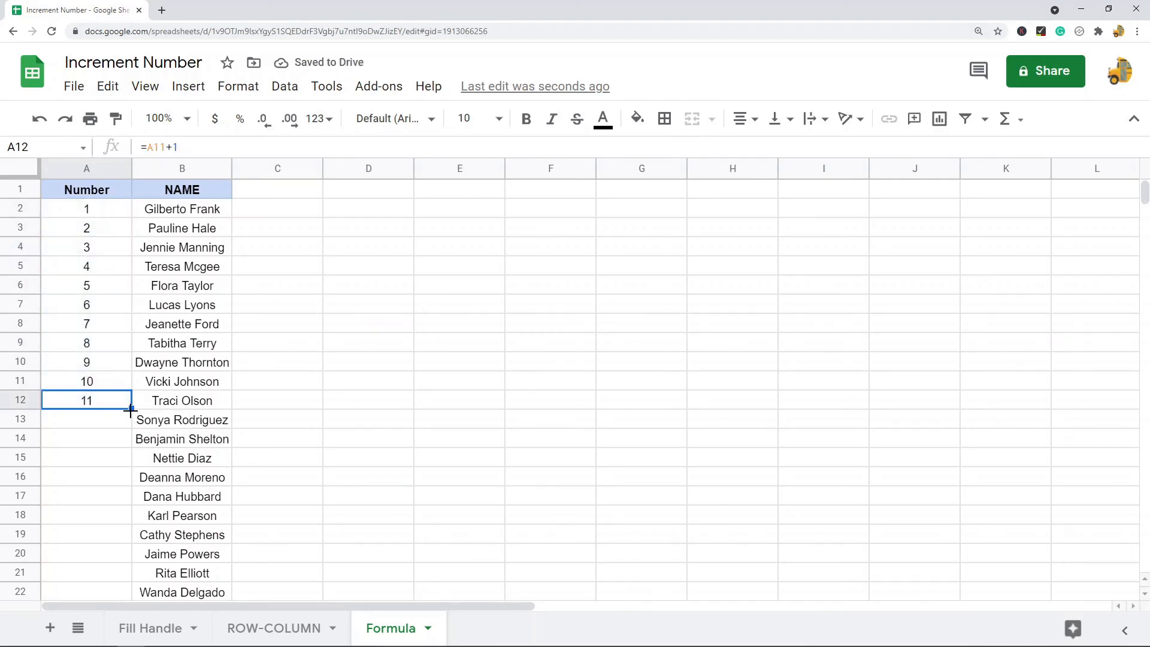
{"action": "left_click_drag", "start_coordinate": [130, 409], "coordinate": [130, 595]}
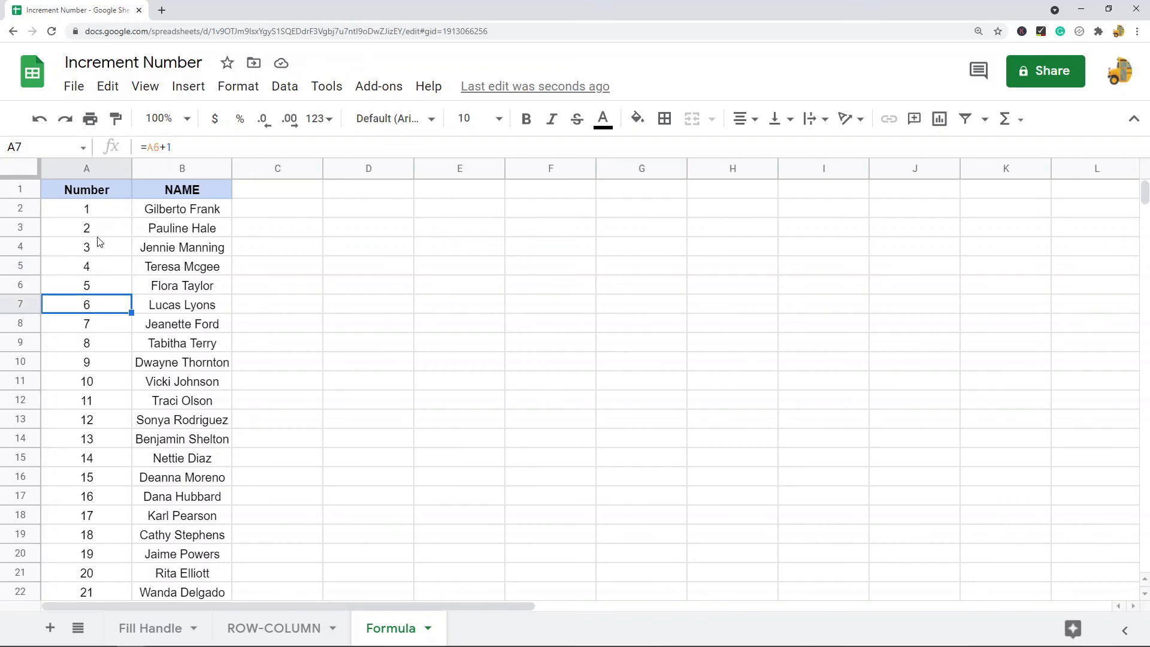
{"action": "left_click_drag", "start_coordinate": [86, 304], "coordinate": [86, 286]}
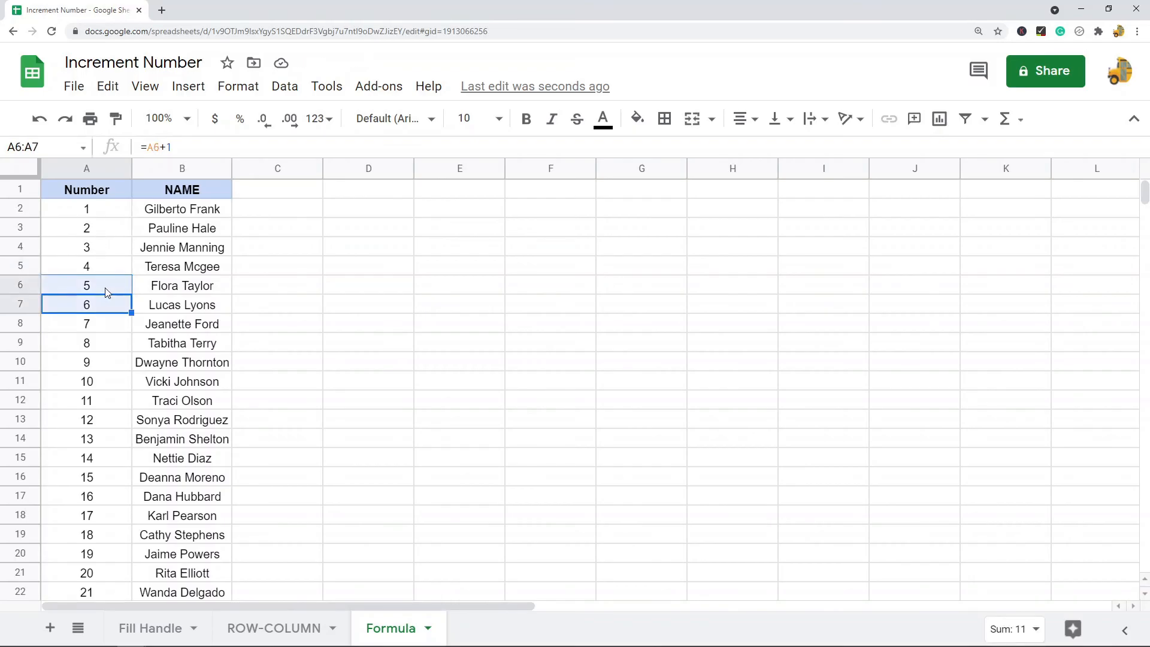
{"action": "mouse_move", "coordinate": [111, 343]}
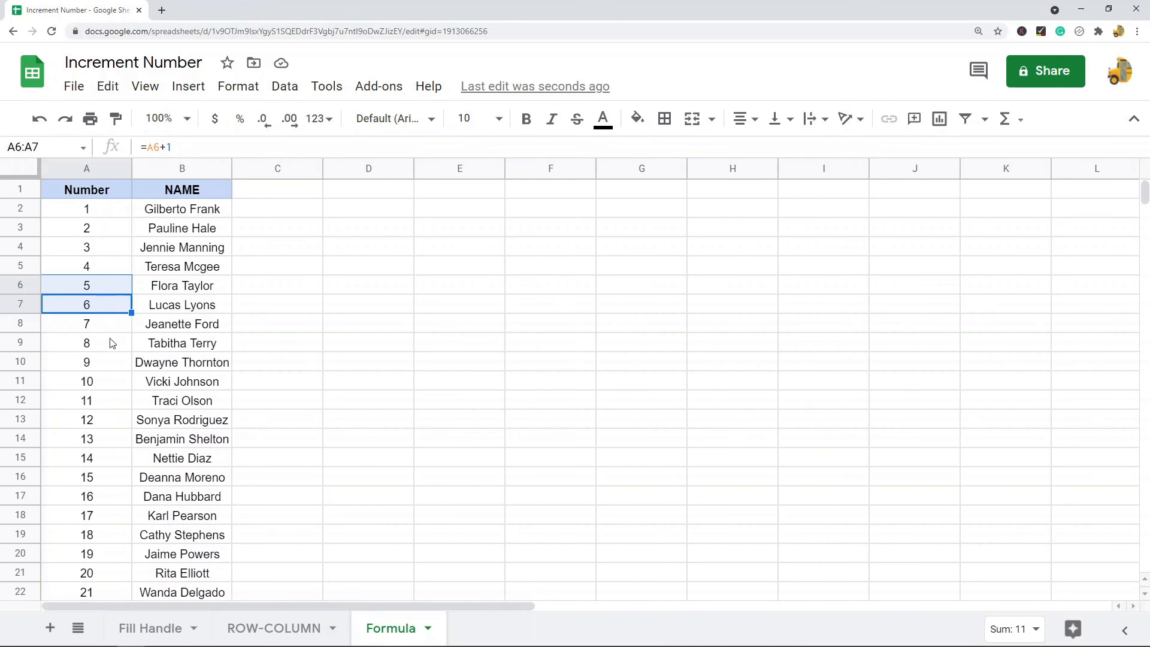
{"action": "scroll", "scroll_direction": "down", "scroll_amount": 3}
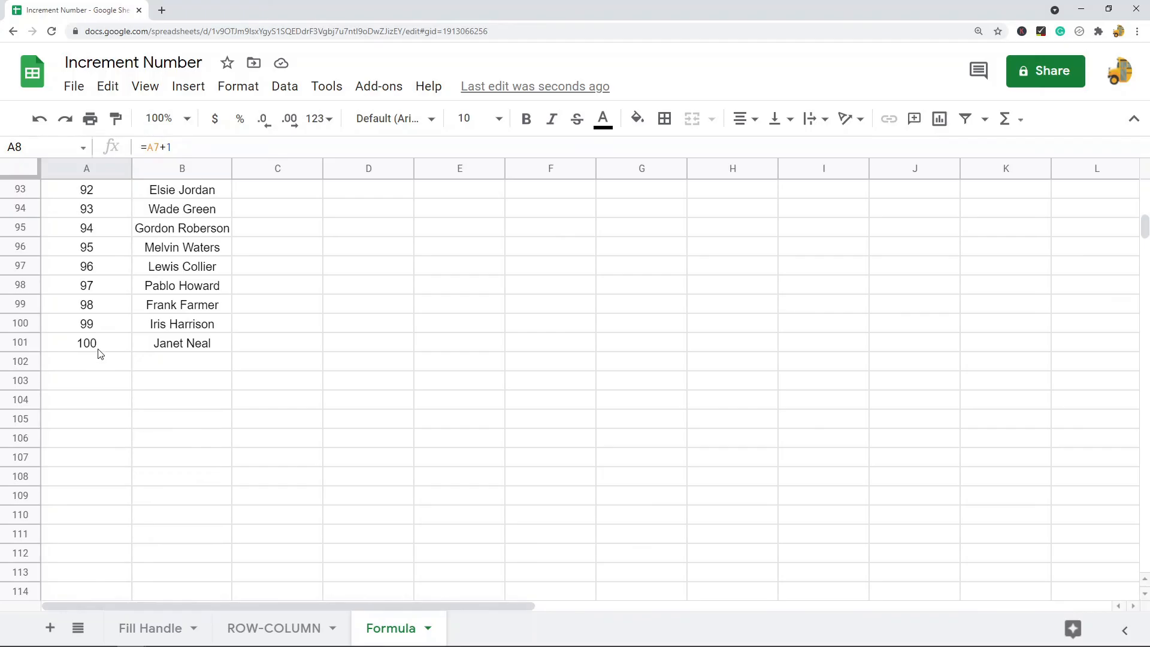
{"action": "left_click", "coordinate": [86, 342]}
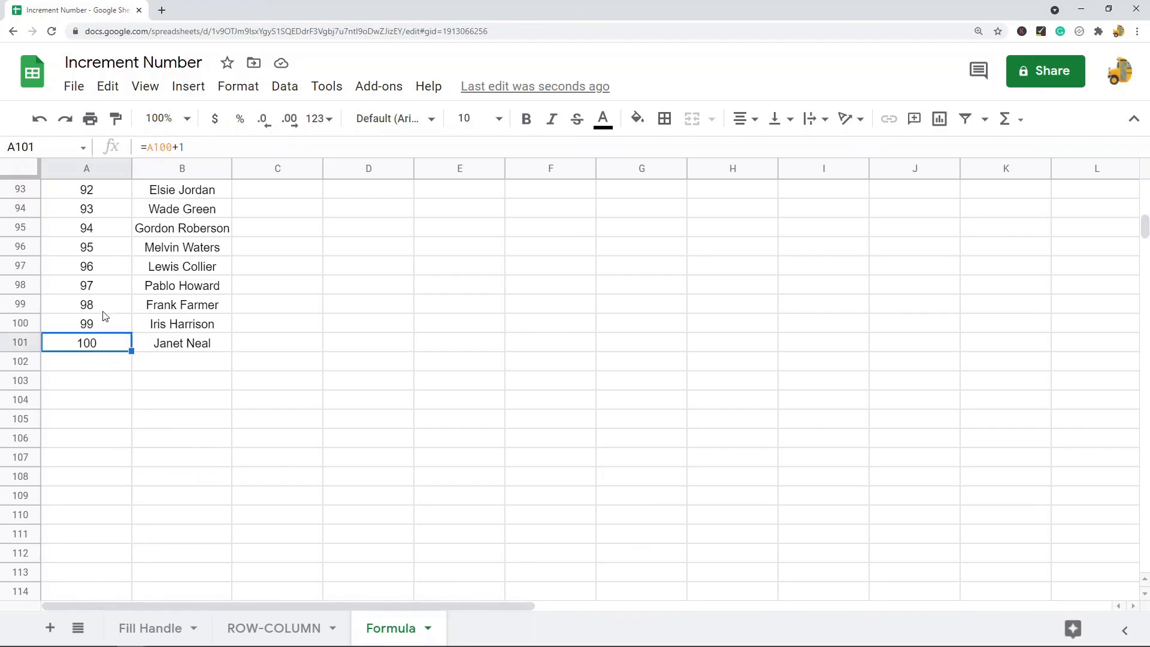
{"action": "mouse_move", "coordinate": [105, 374]}
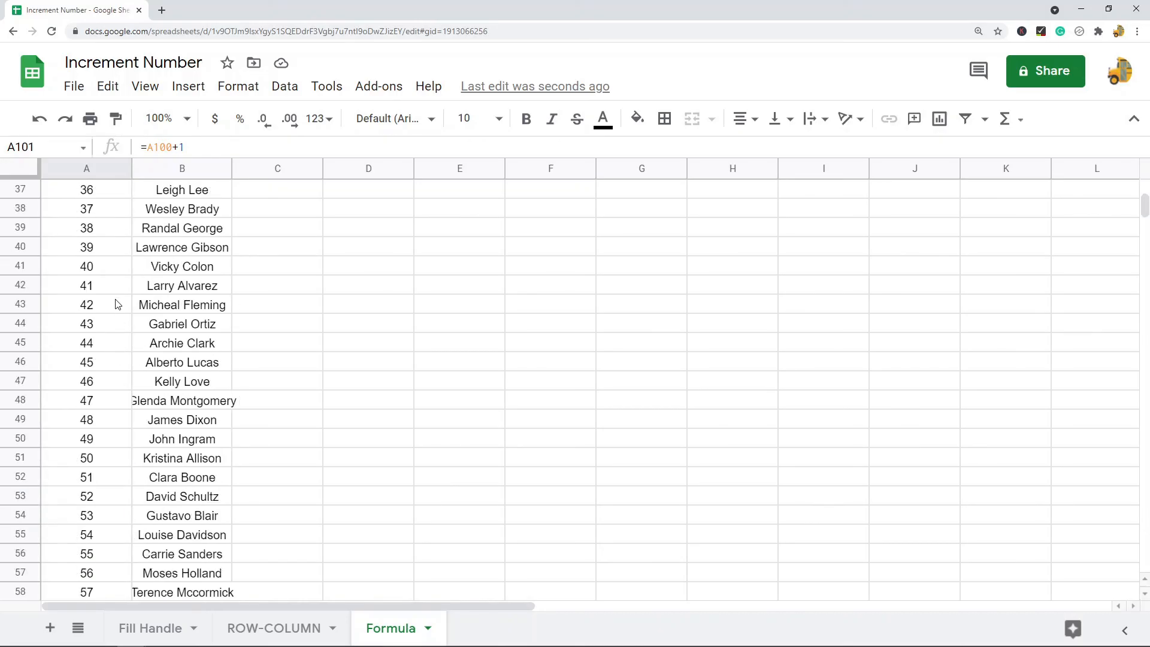
{"action": "scroll", "scroll_direction": "up", "scroll_amount": 3}
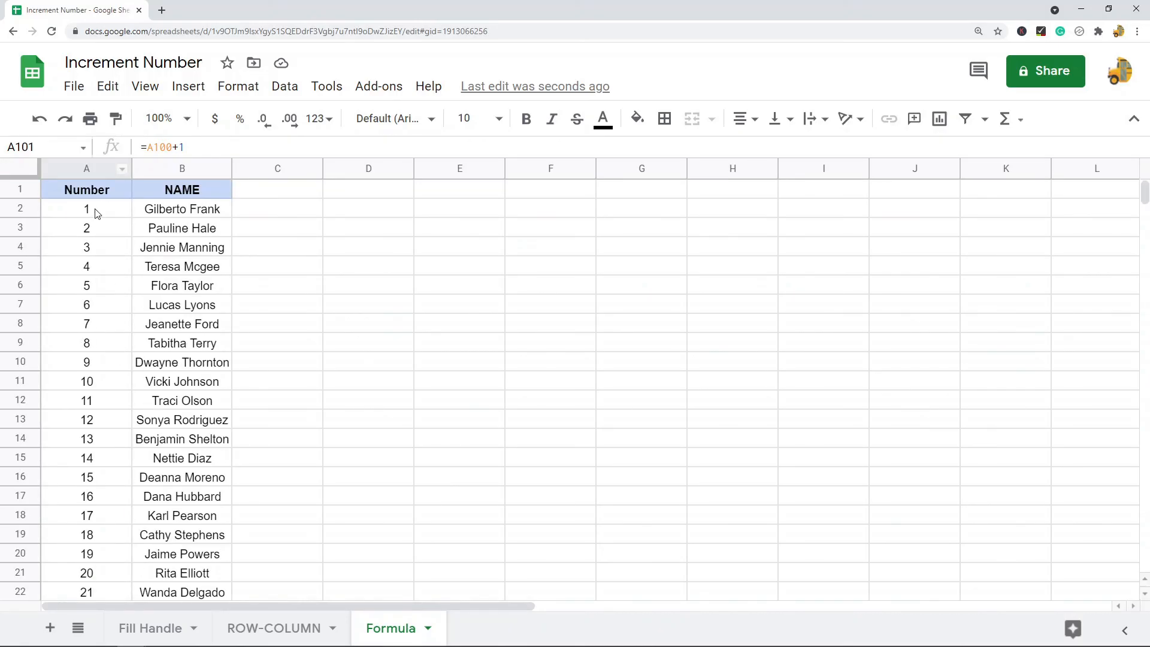